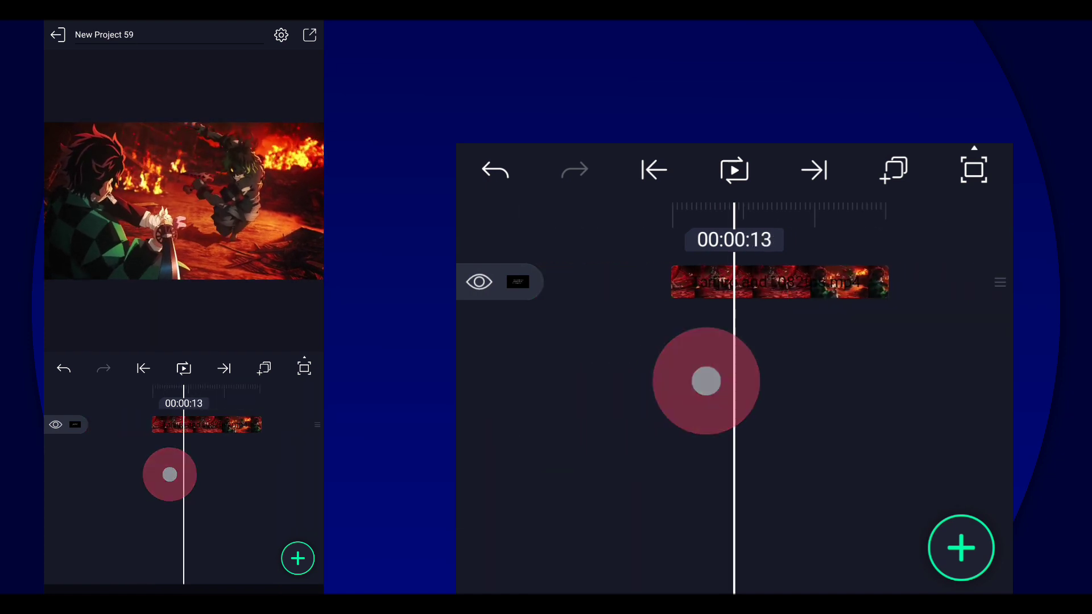
Return the playhead to the beginning of the anime clip.
click(652, 170)
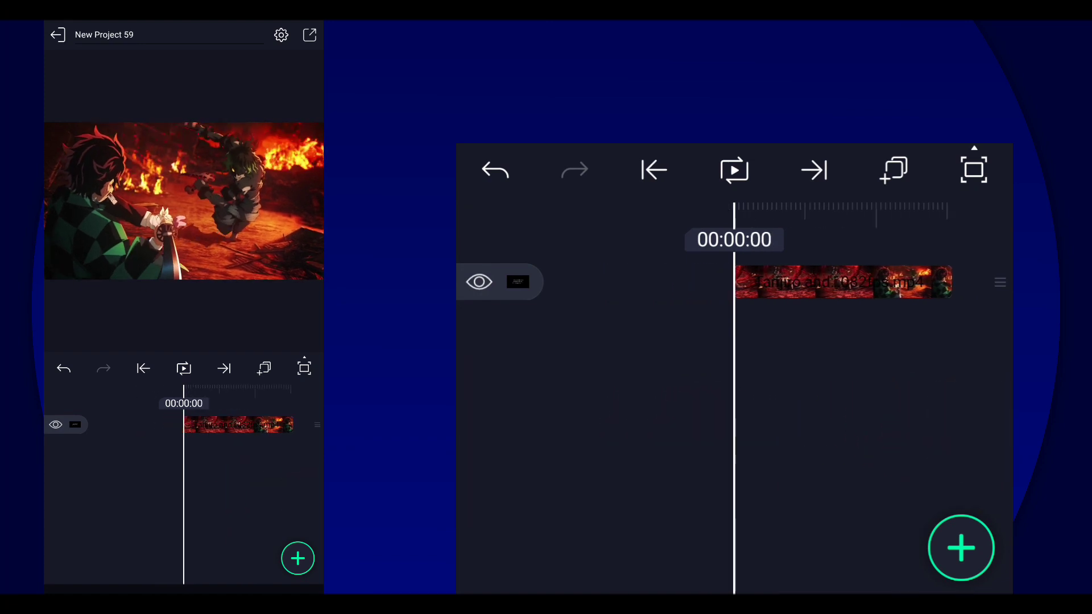
click(734, 169)
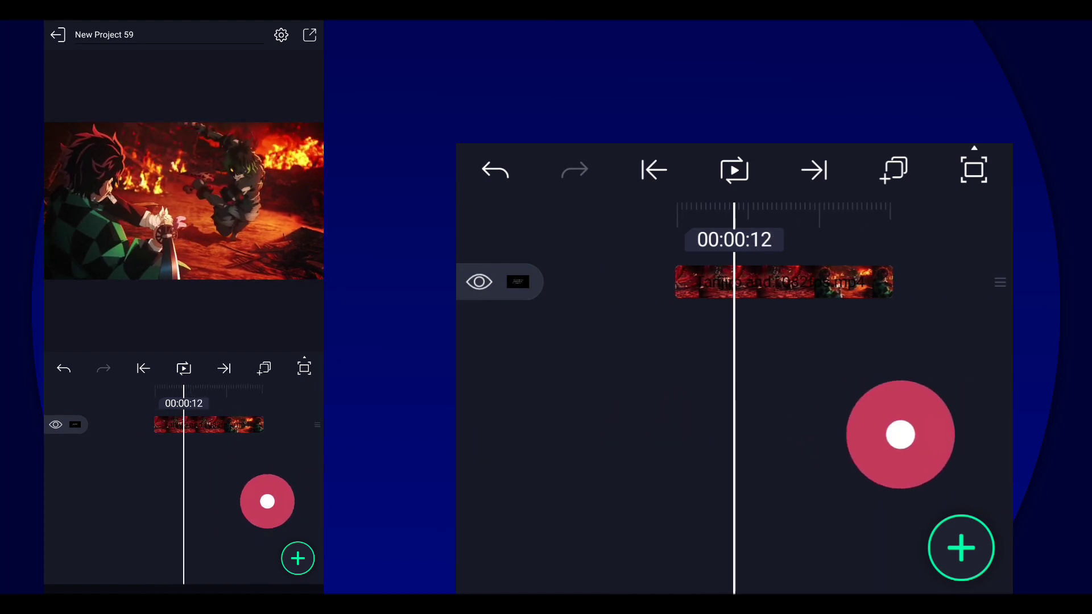
click(652, 169)
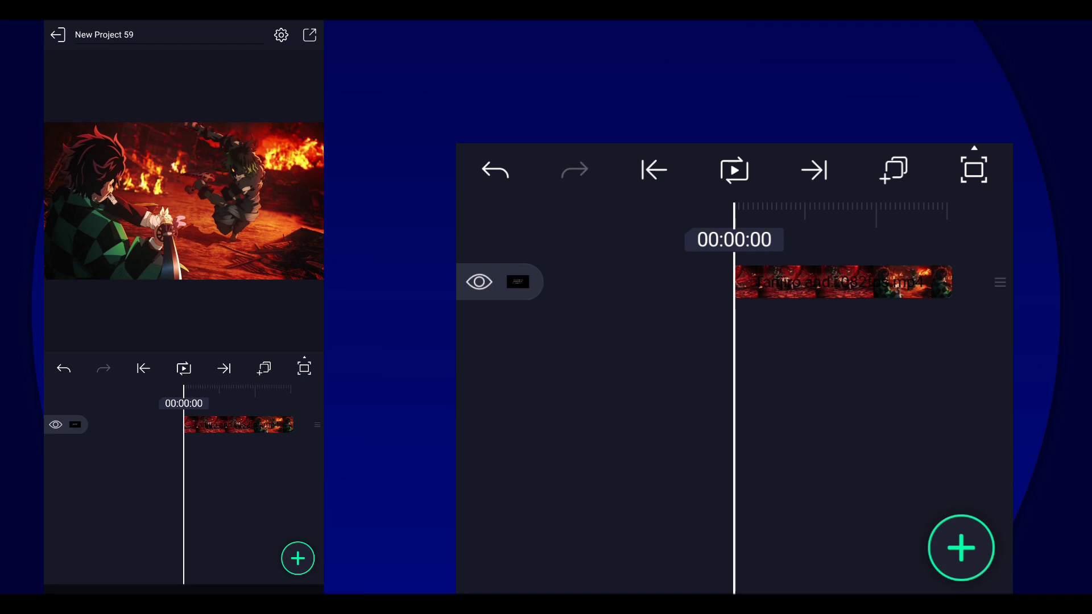
Add a Shape 1 layer above the clip, check its Color & Fill, and return to the timeline.
click(960, 547)
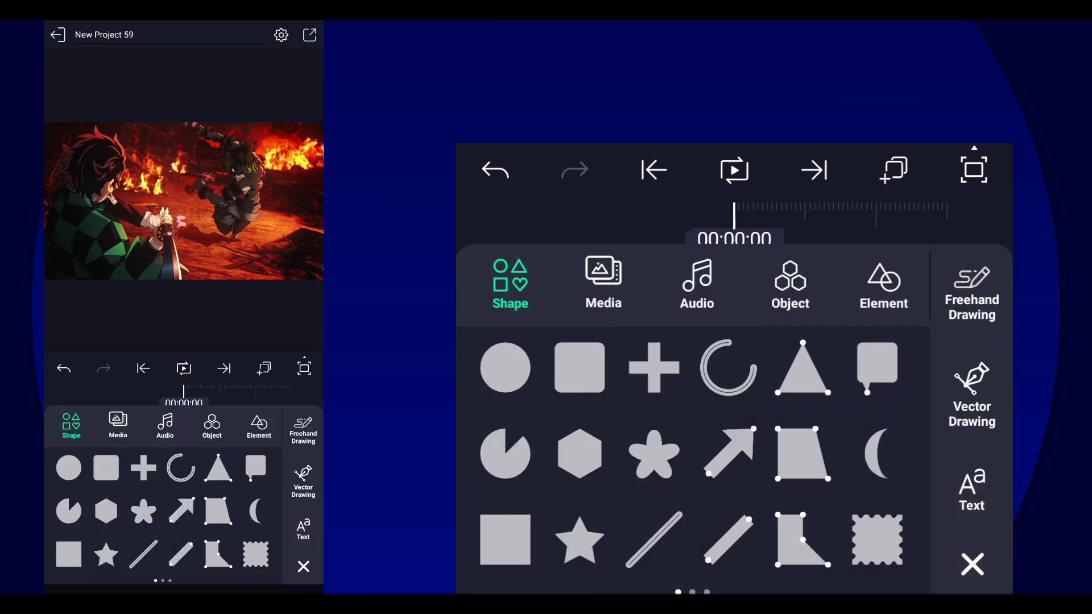
click(970, 390)
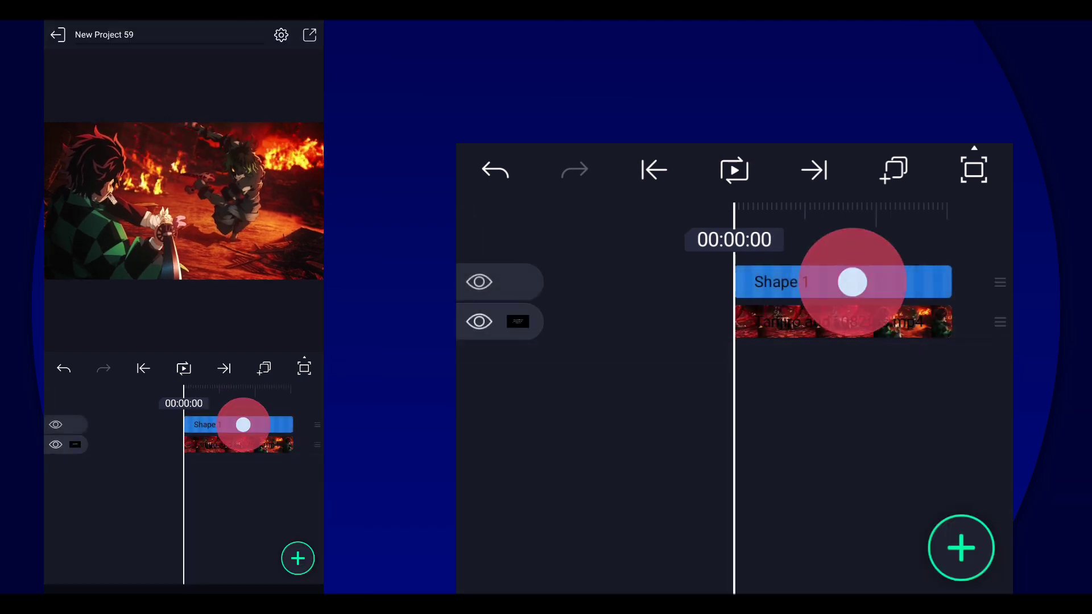
click(843, 281)
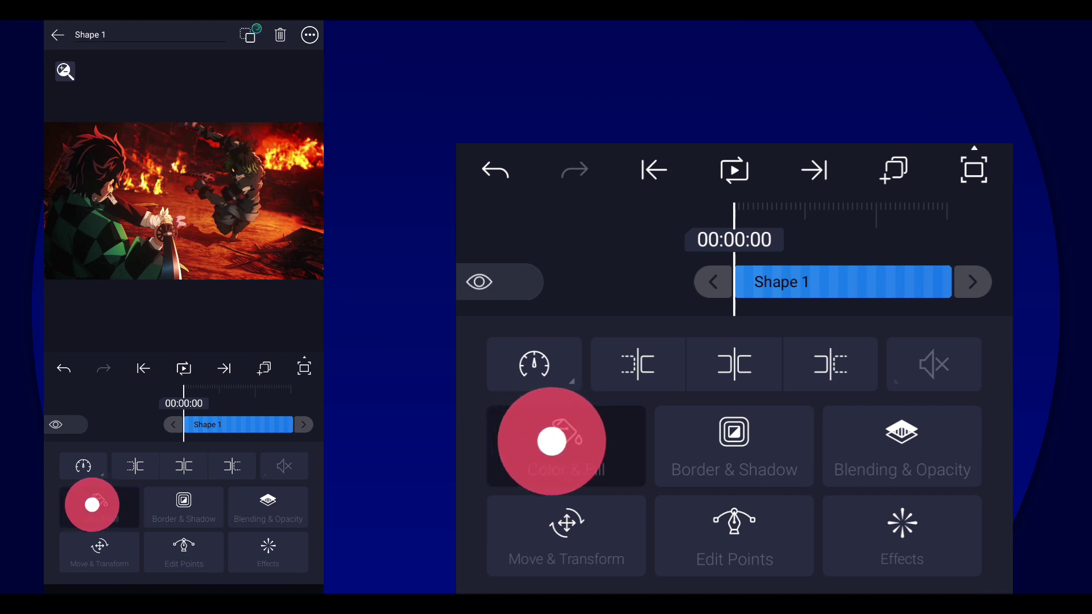
click(565, 444)
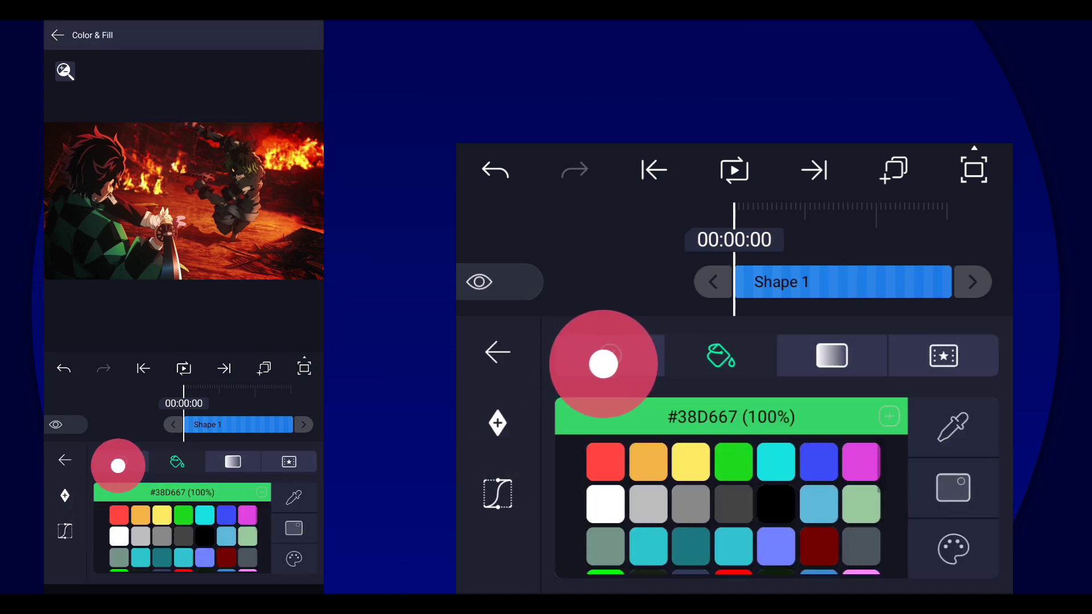
click(496, 352)
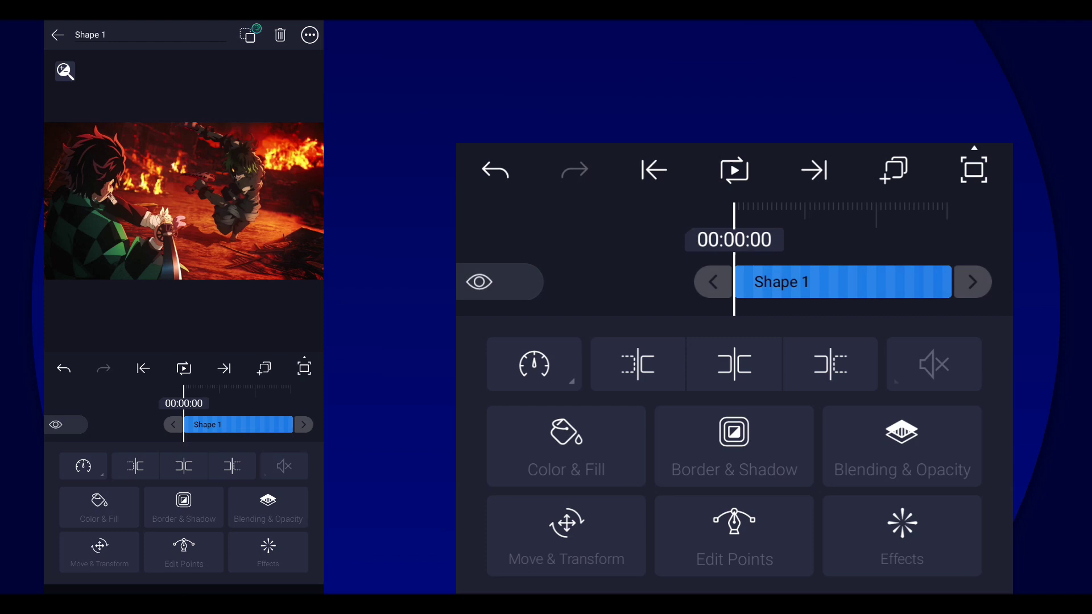
click(58, 35)
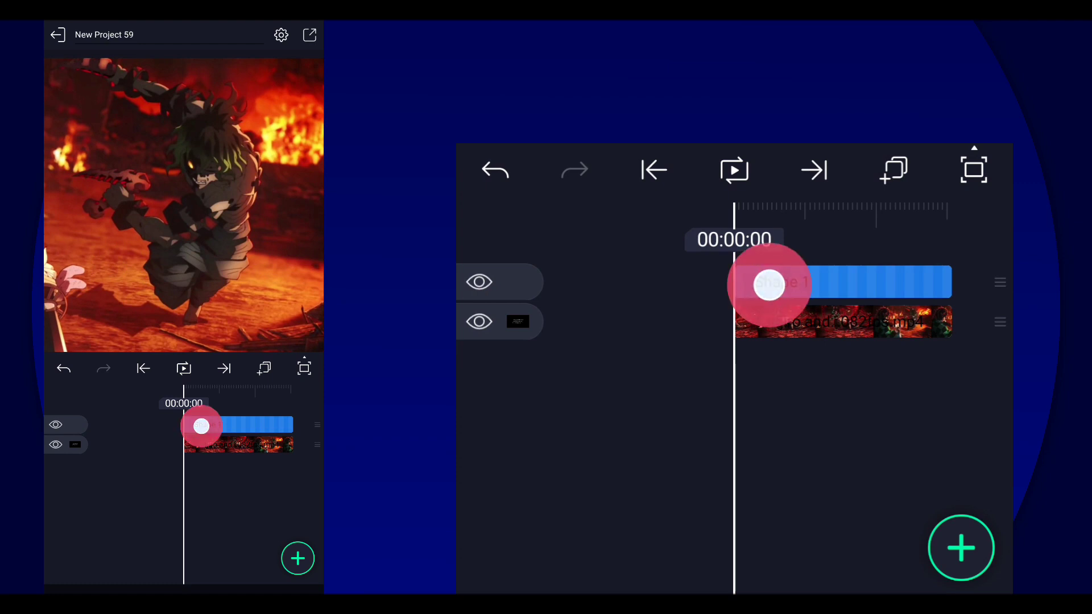
Begin Shape 1's Edit Points outline, placing the first points along the character's arm.
click(769, 284)
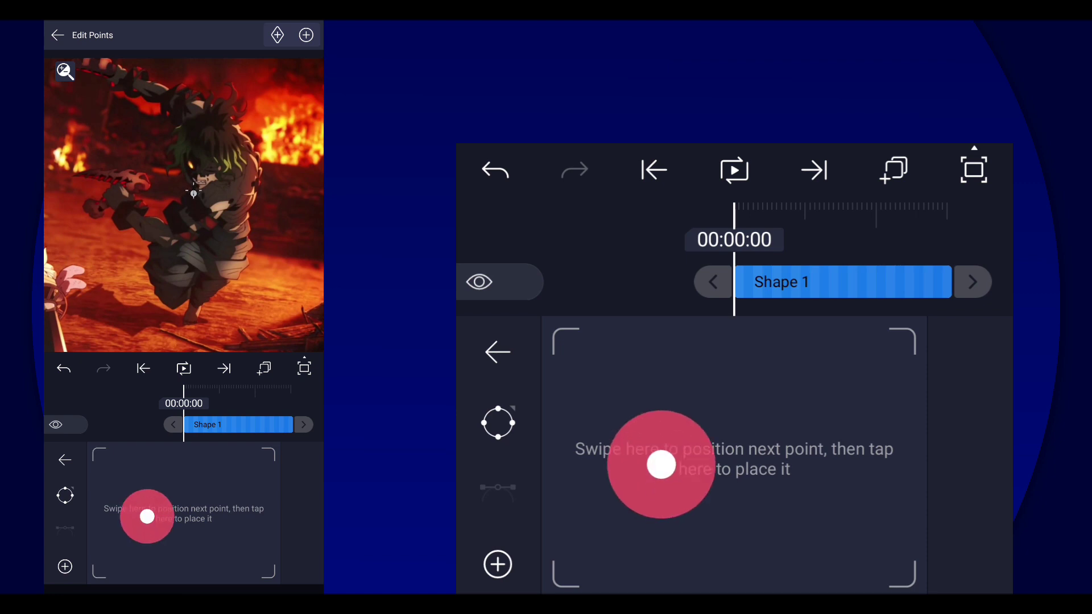
drag(662, 465, 615, 452)
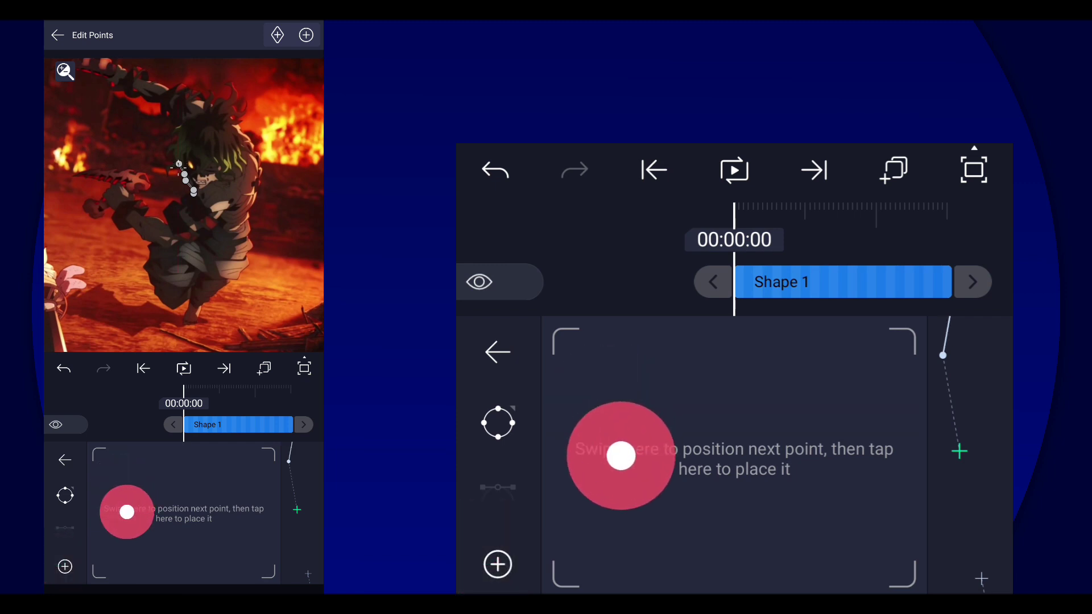
click(497, 564)
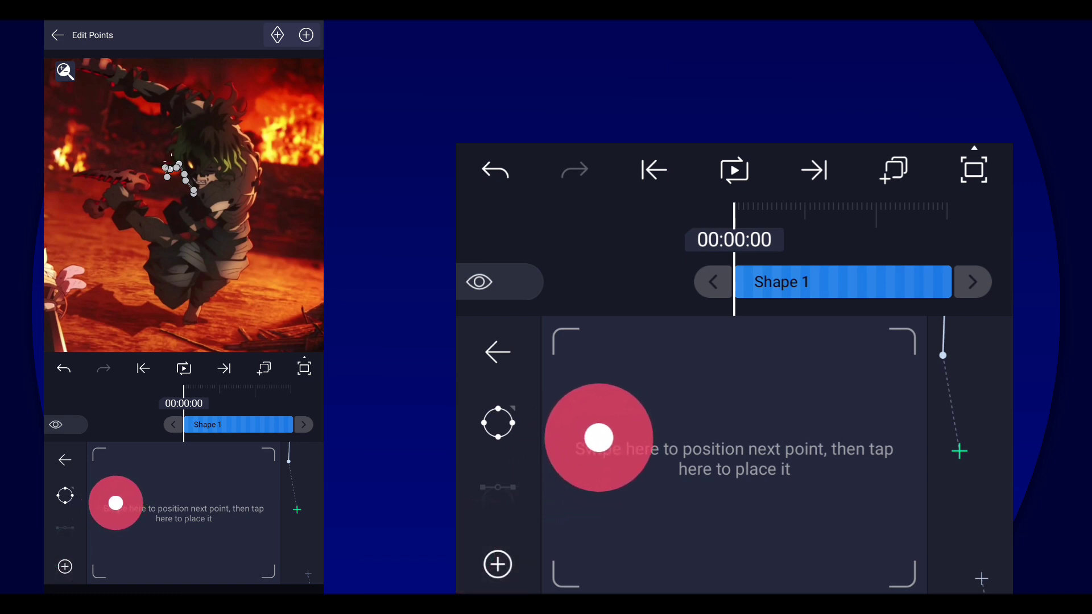
drag(599, 436, 608, 448)
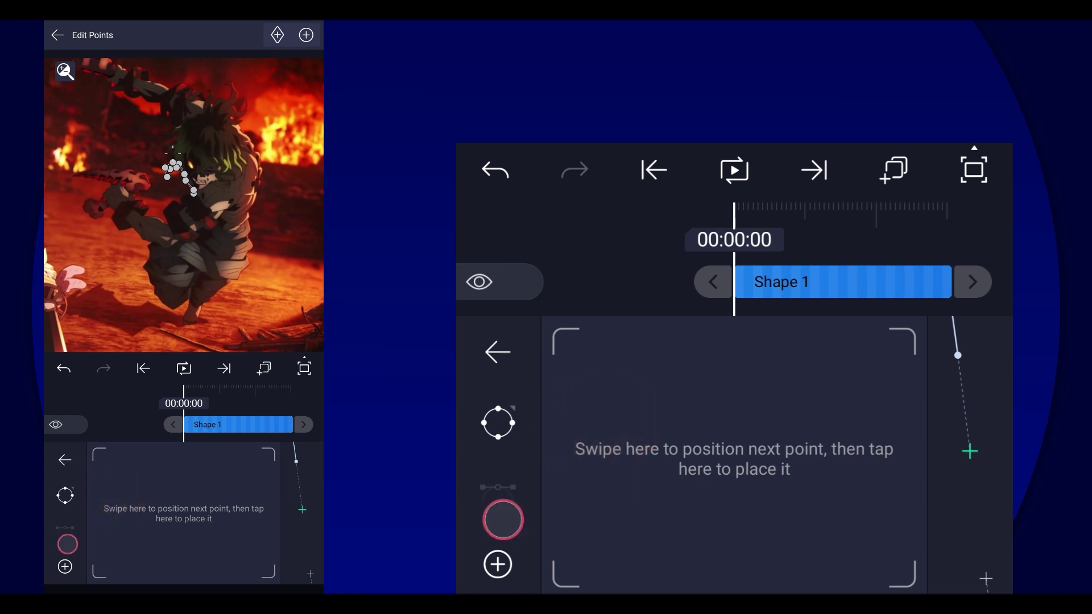
click(502, 520)
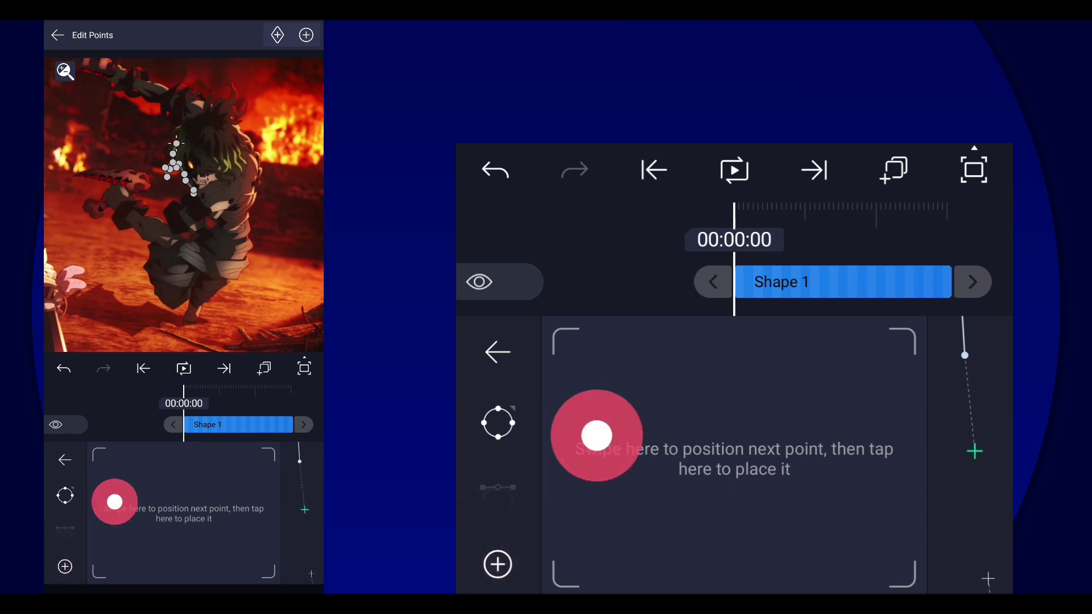
drag(597, 436, 604, 397)
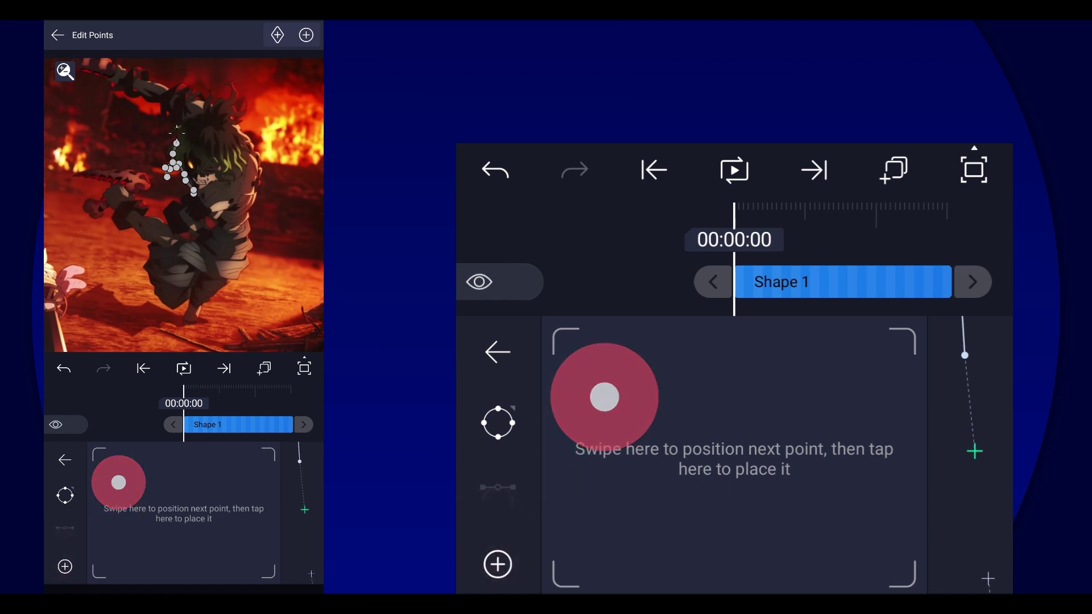
Place further outline points around the green-haired character's head and shoulder.
drag(604, 396, 581, 453)
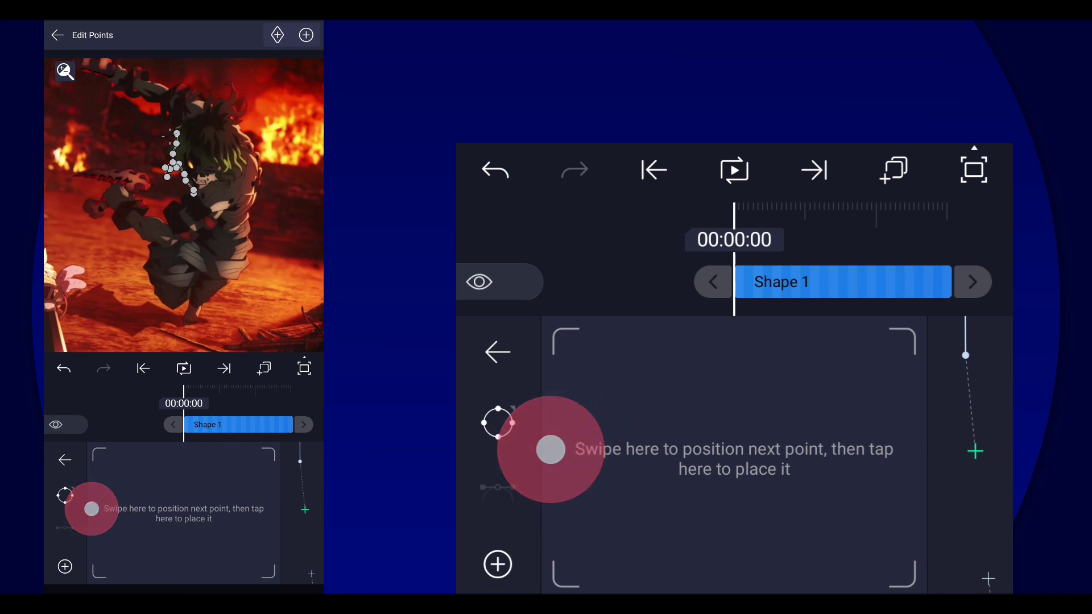
drag(550, 448, 608, 421)
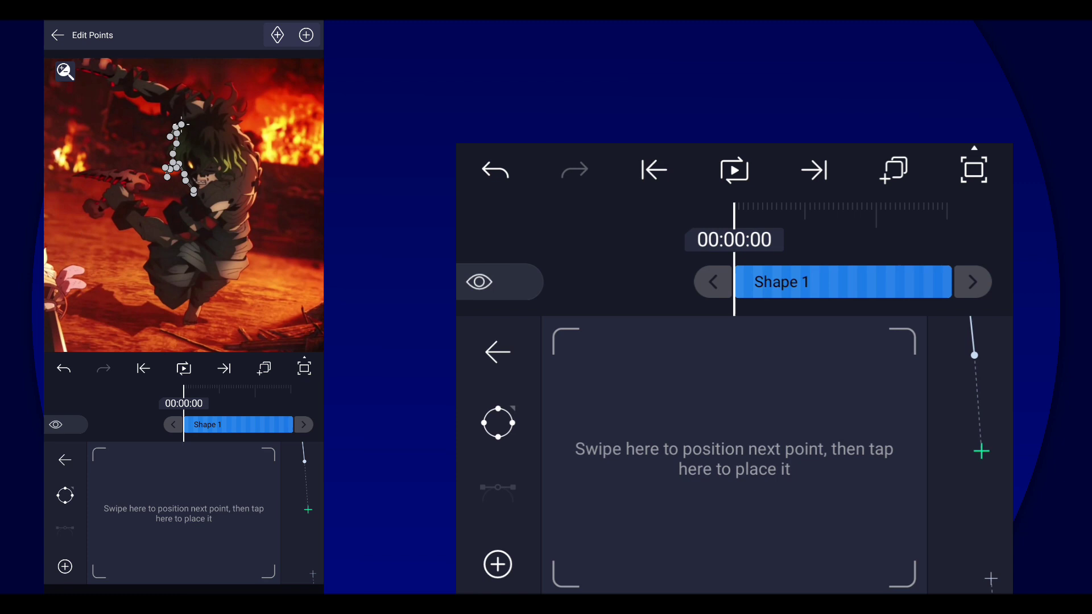
click(57, 35)
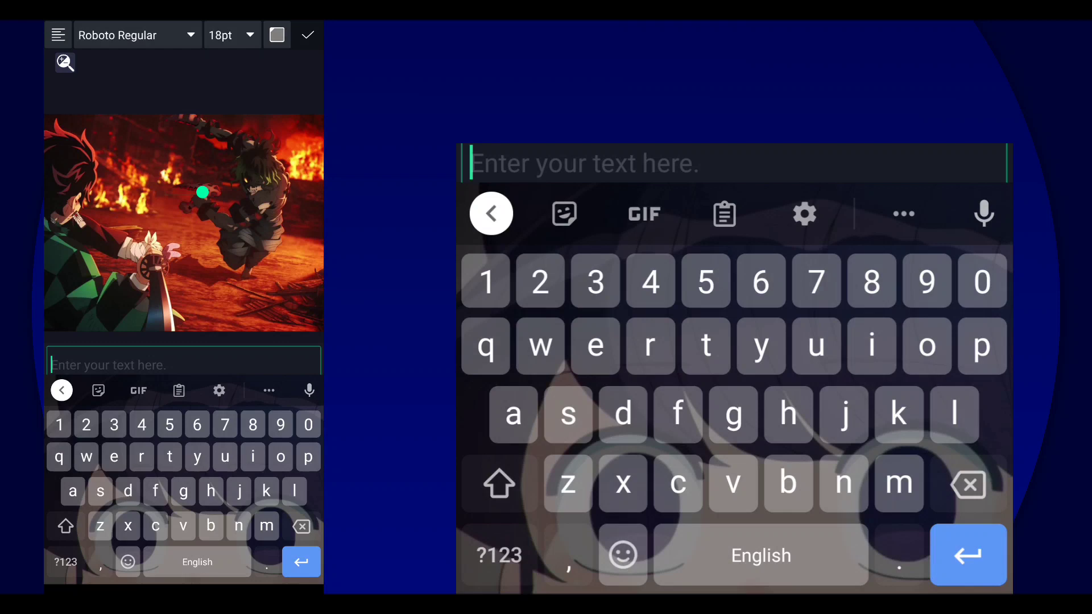
Create the THEBNQNAND text layer and centre it over the fight scene.
text(TH)
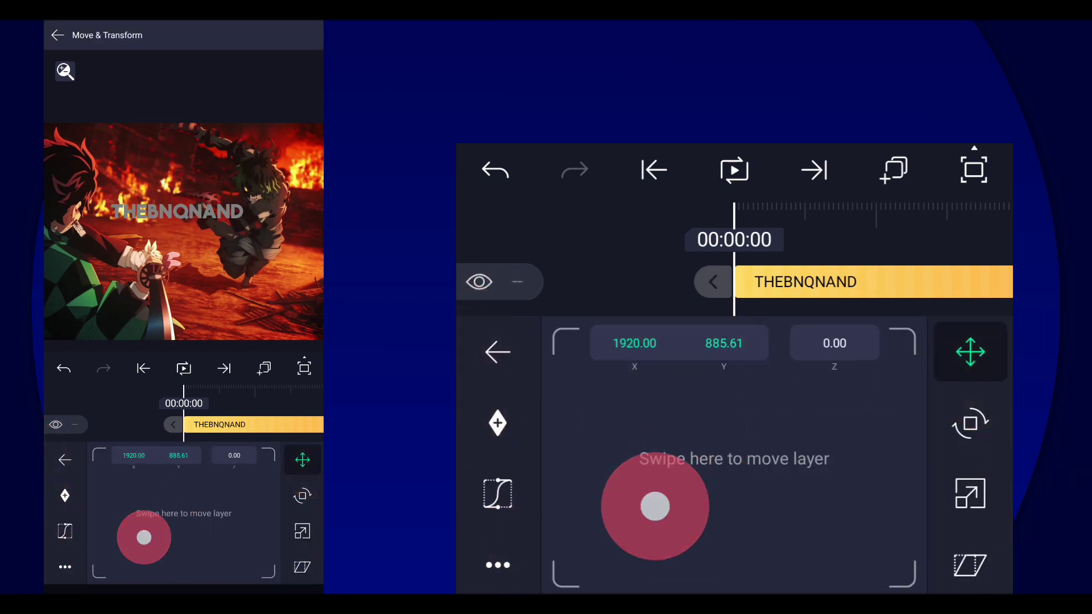
drag(655, 506, 679, 463)
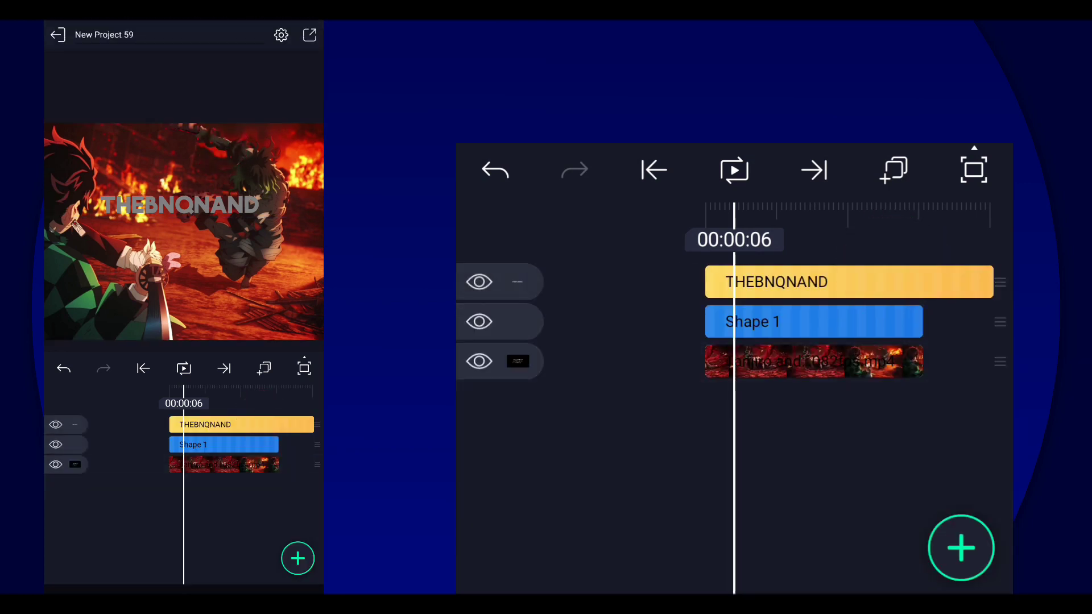
Add outline points to Shape 1 near the text later in the clip, then back to the timeline.
click(223, 444)
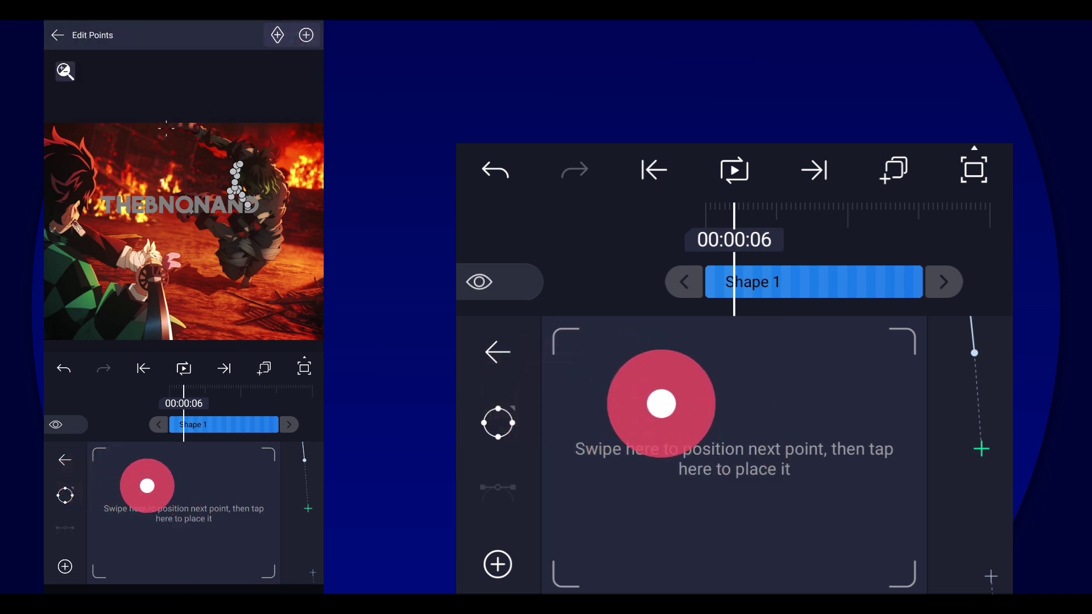
drag(662, 403, 676, 380)
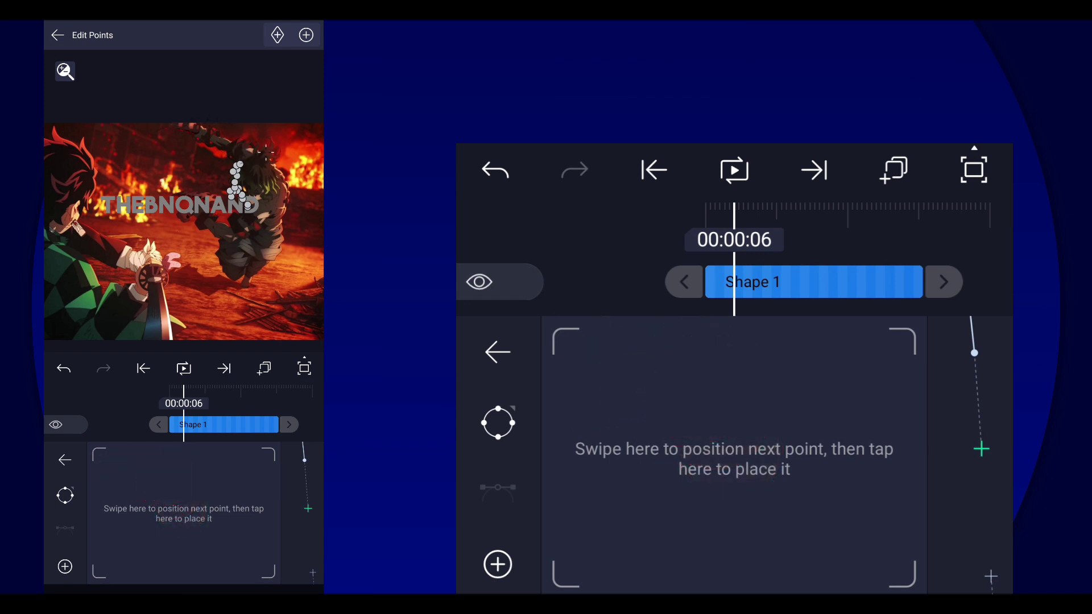
click(694, 526)
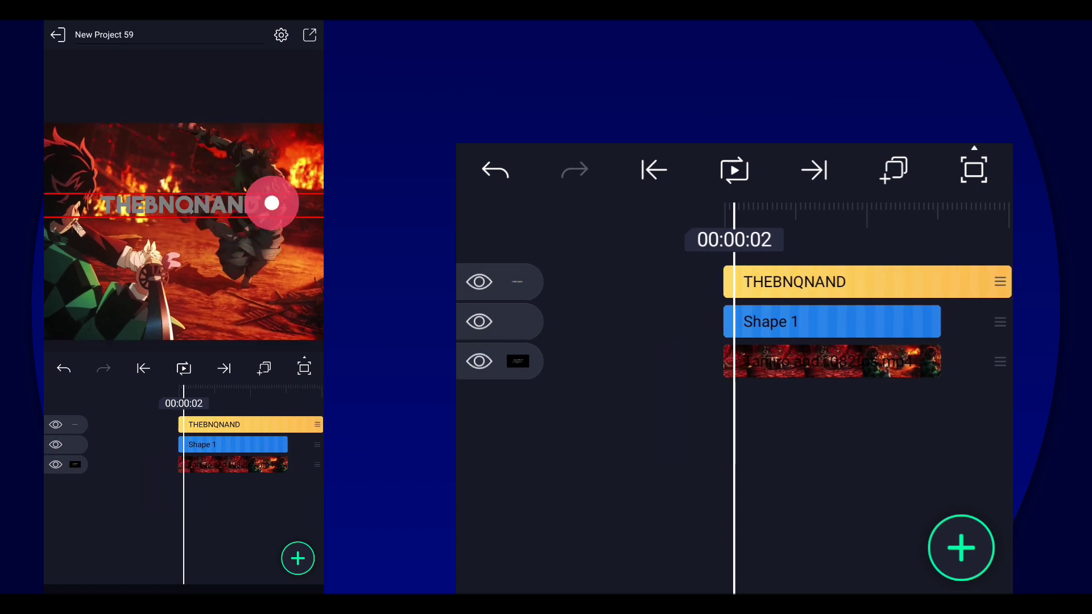
Nudge the THEBNQNAND text, then start a chain of mask points around the character's head.
drag(271, 204, 247, 195)
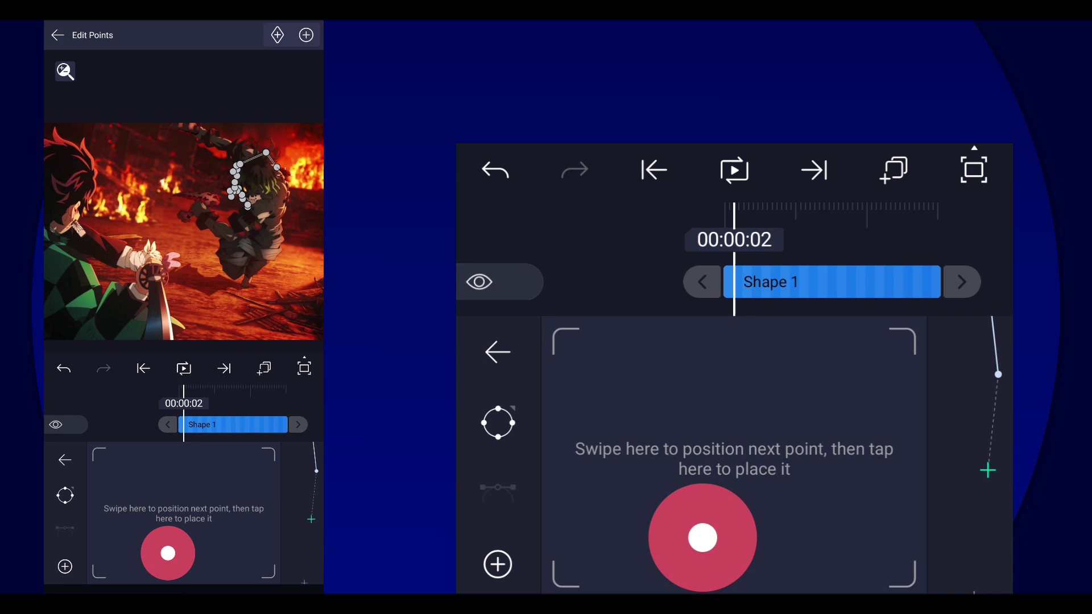
click(58, 35)
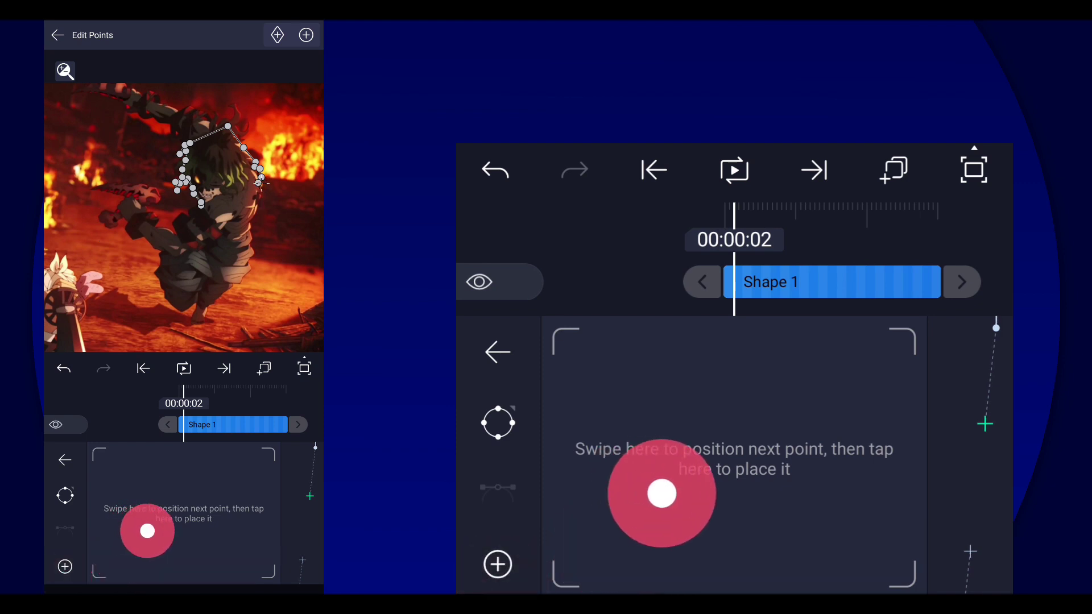
drag(662, 493, 614, 520)
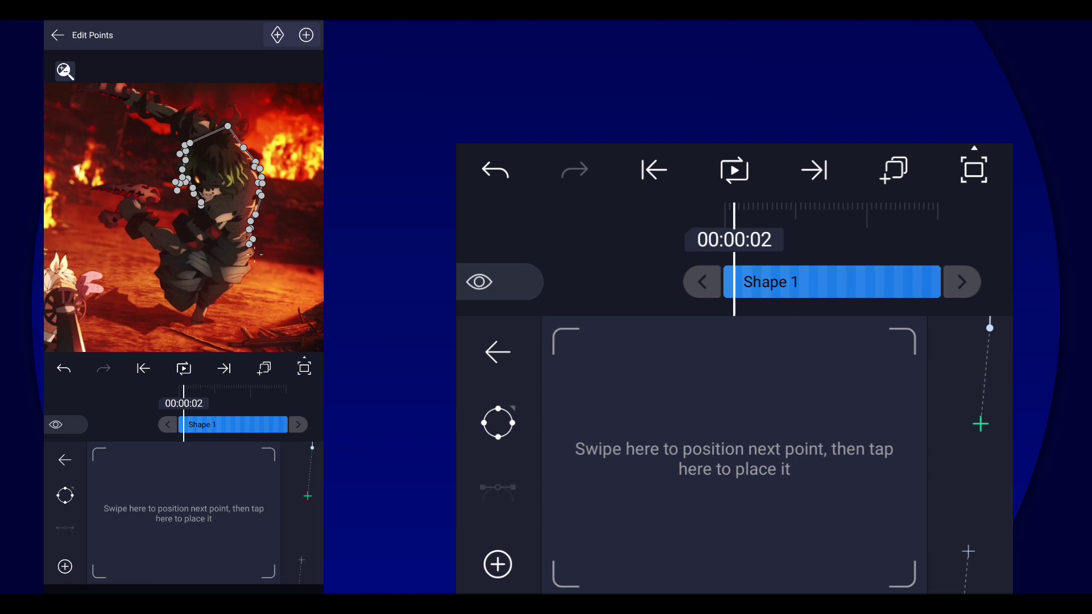
Extend the mask outline down the character's body to the lower edge and onto the left arm.
click(607, 486)
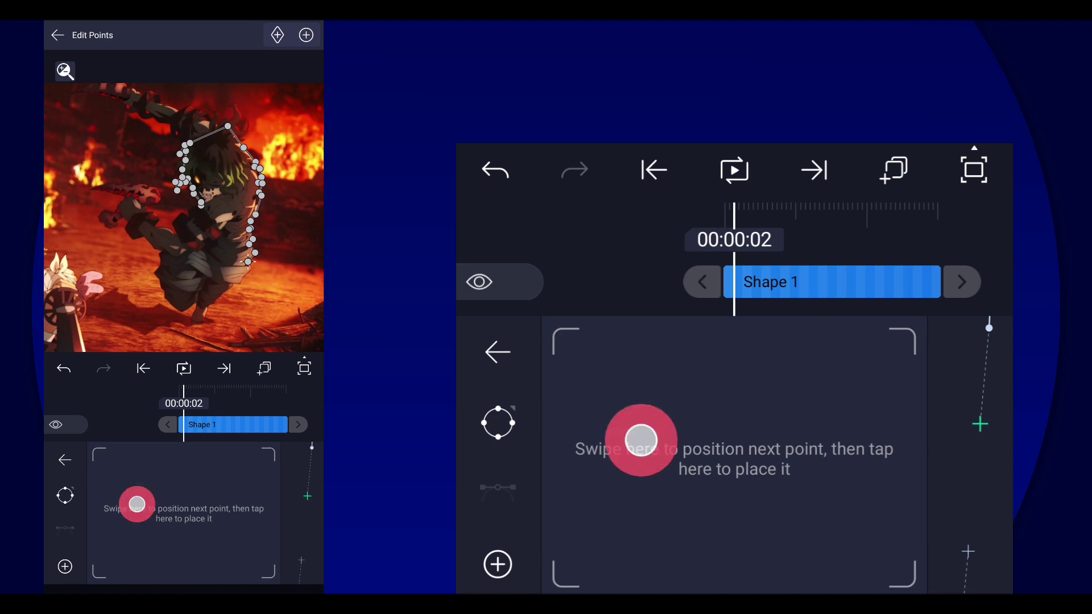
drag(640, 443, 683, 475)
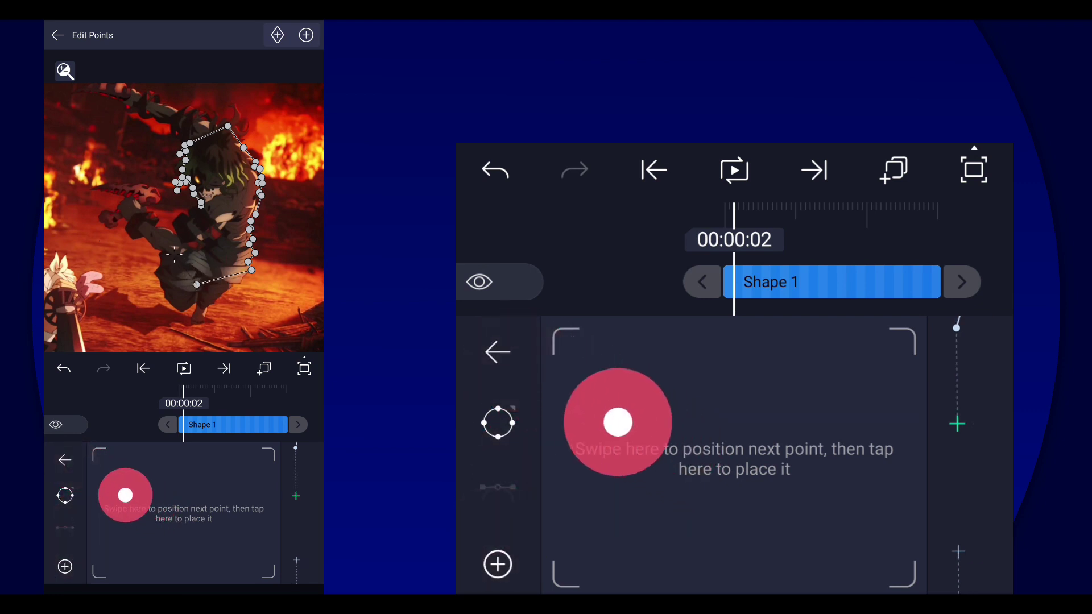
drag(618, 423, 585, 400)
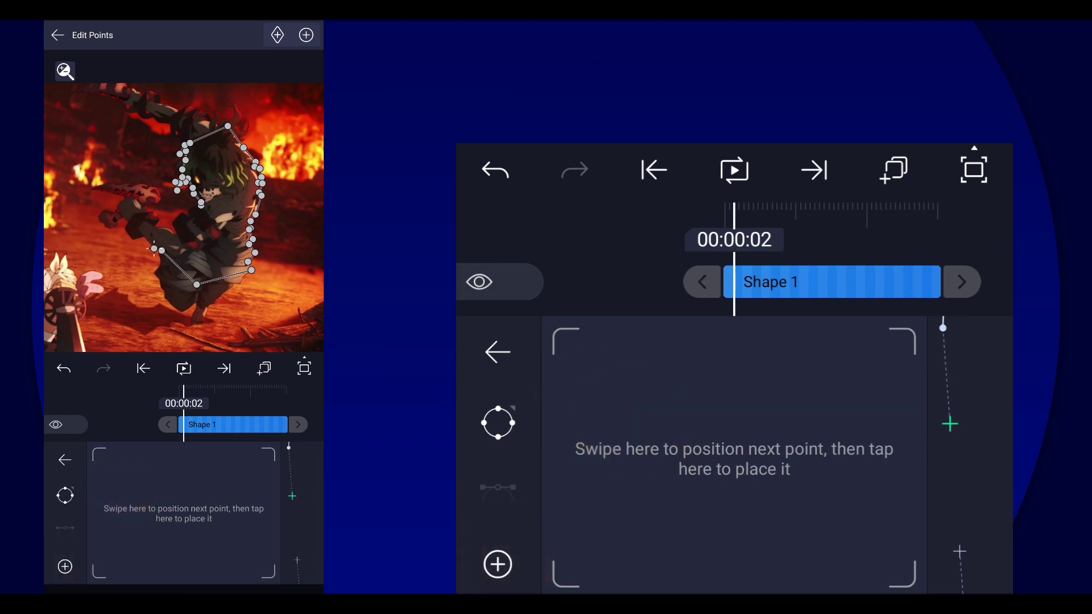
click(597, 380)
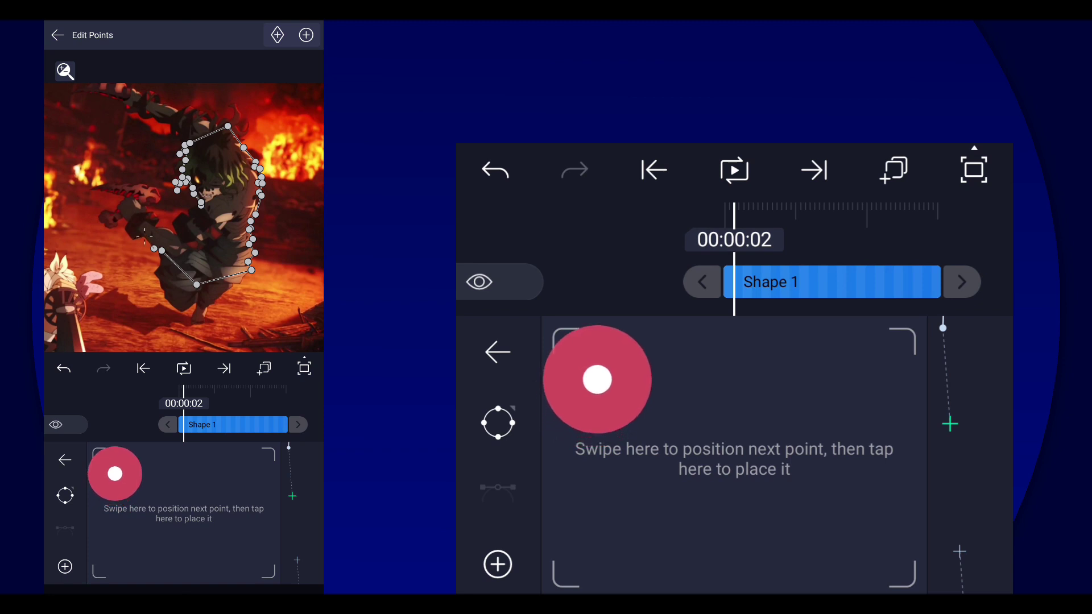
drag(597, 380, 623, 439)
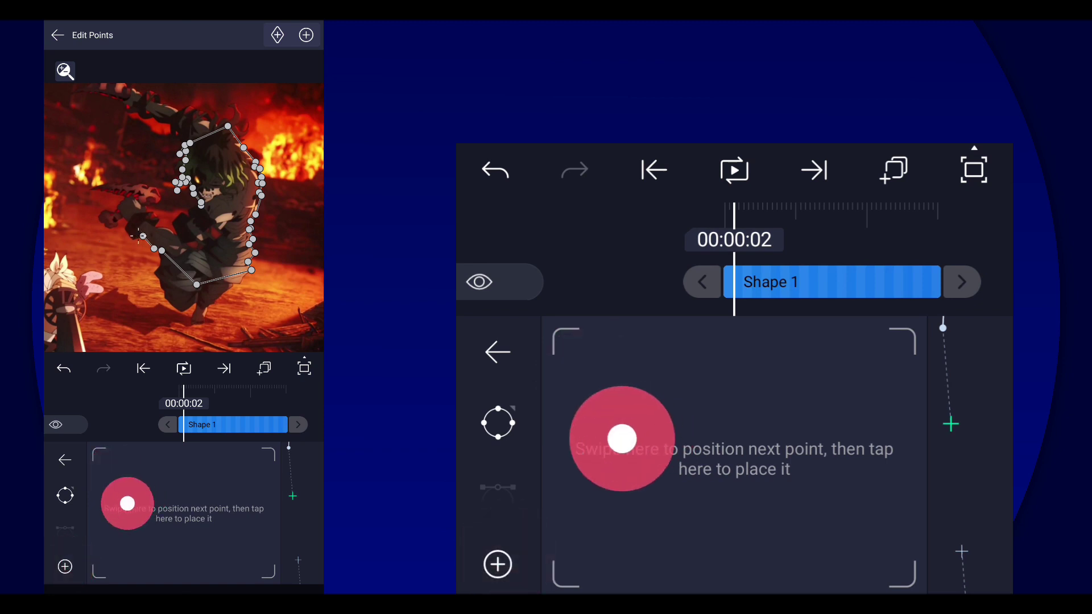
drag(620, 438, 610, 464)
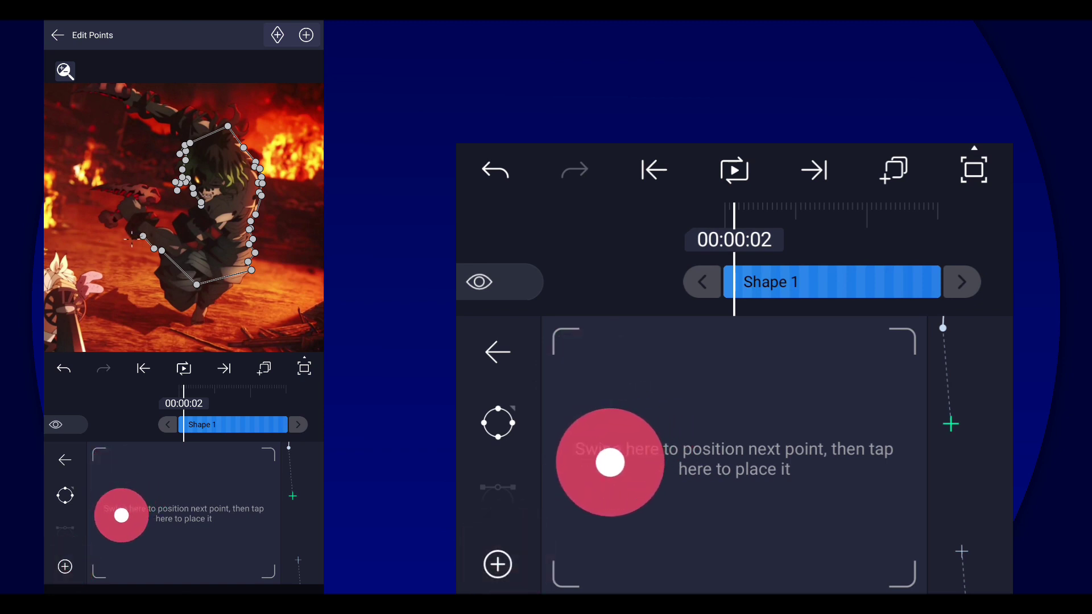
drag(609, 463, 584, 383)
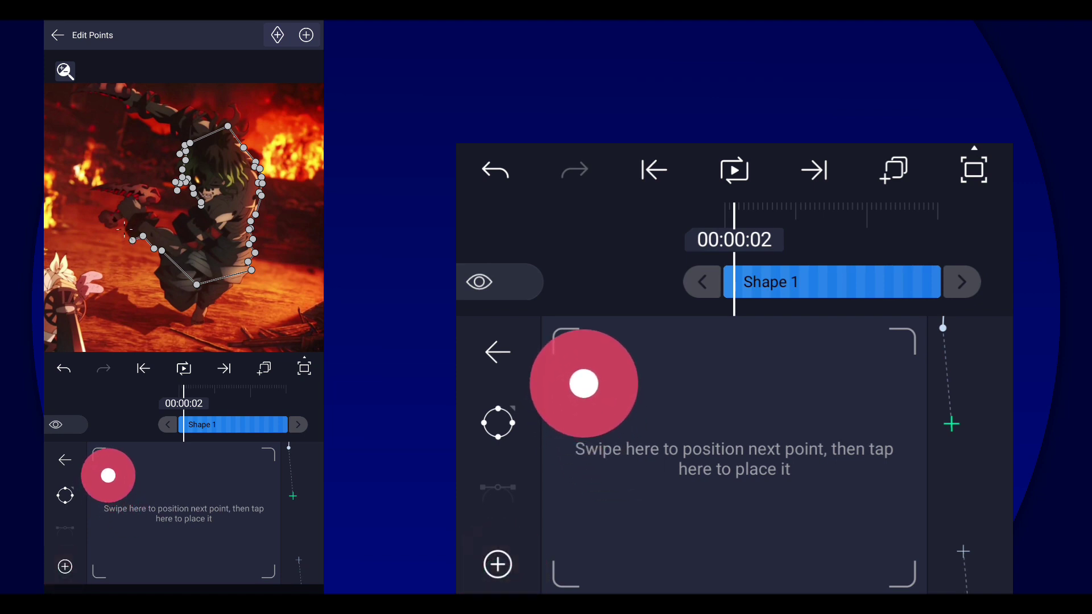
drag(584, 383, 592, 435)
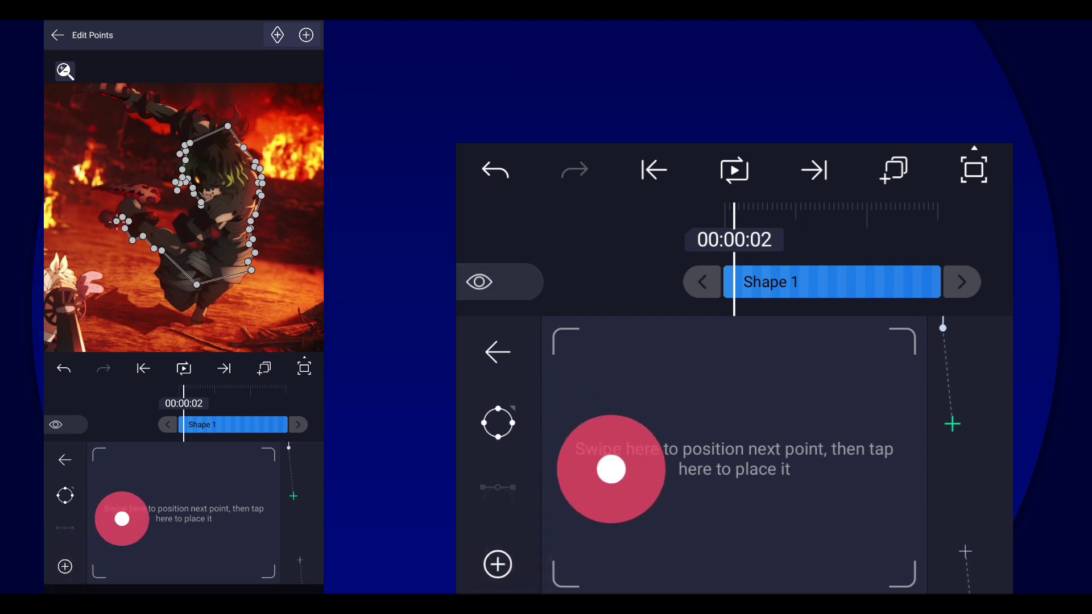
drag(610, 470, 576, 492)
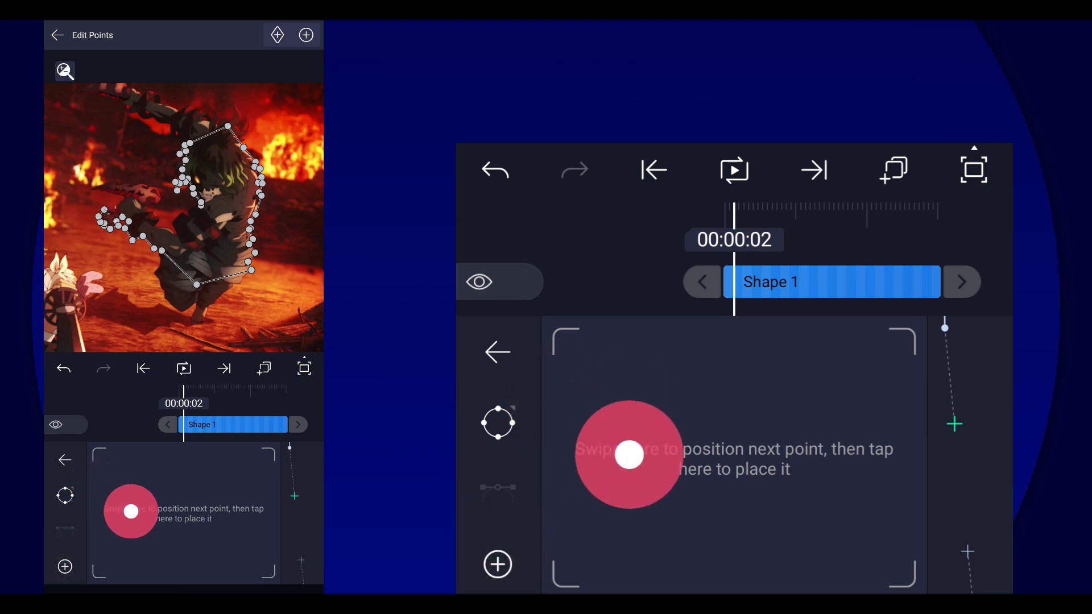
Wrap the outline around the outstretched arm and hand with dense points.
drag(629, 455, 606, 429)
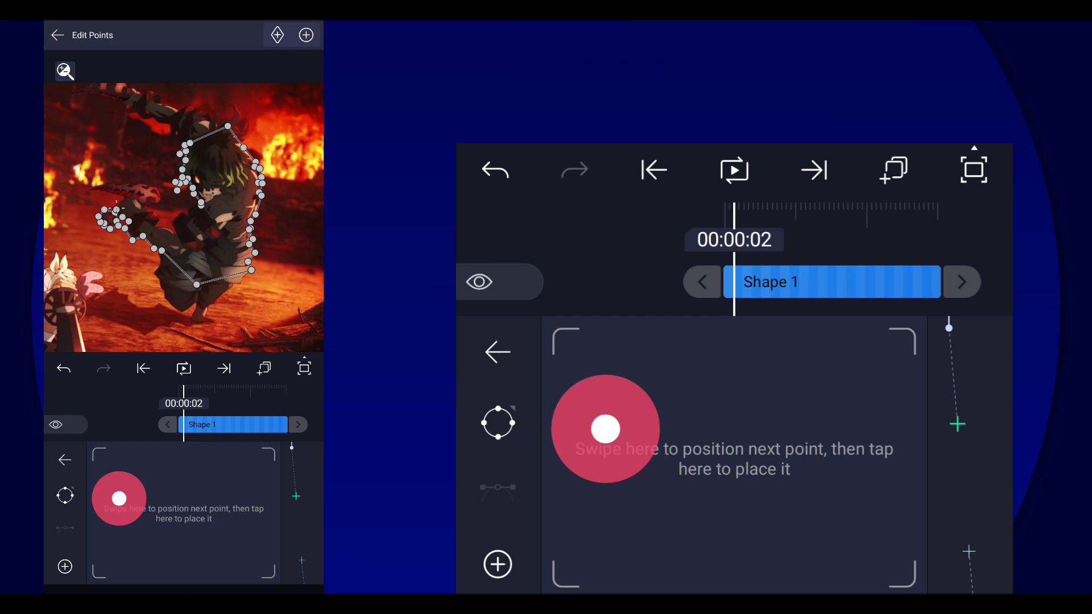
drag(606, 430, 642, 406)
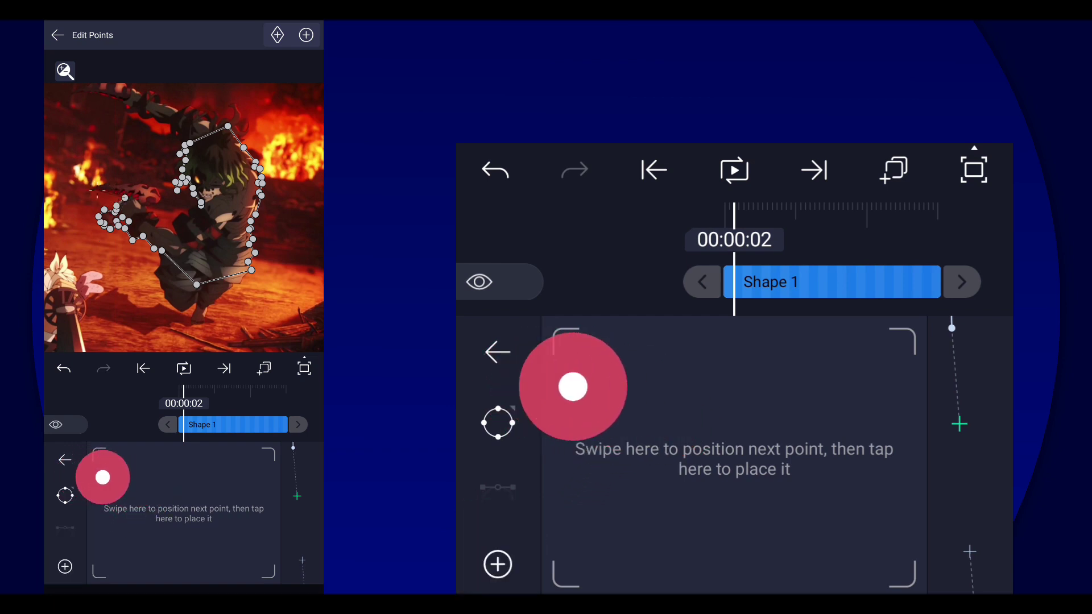
drag(572, 386, 566, 408)
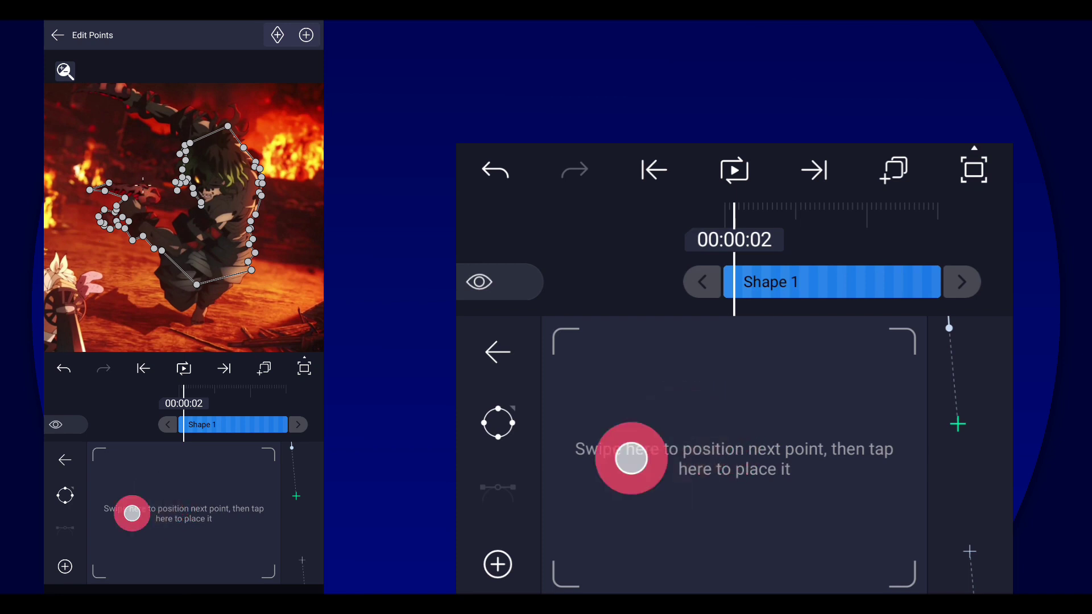
drag(630, 458, 708, 479)
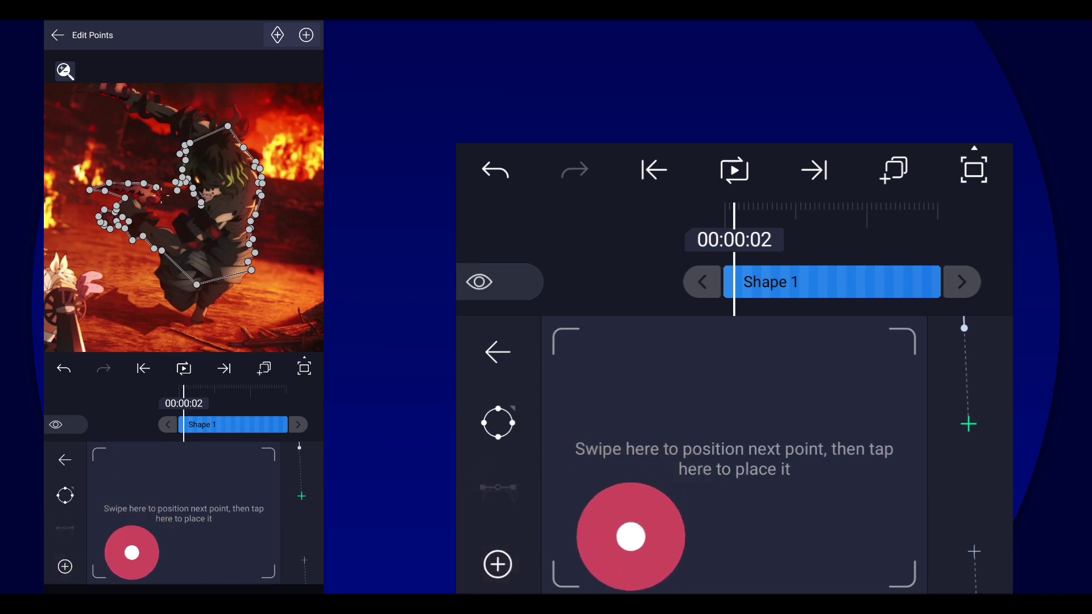
drag(630, 536, 578, 477)
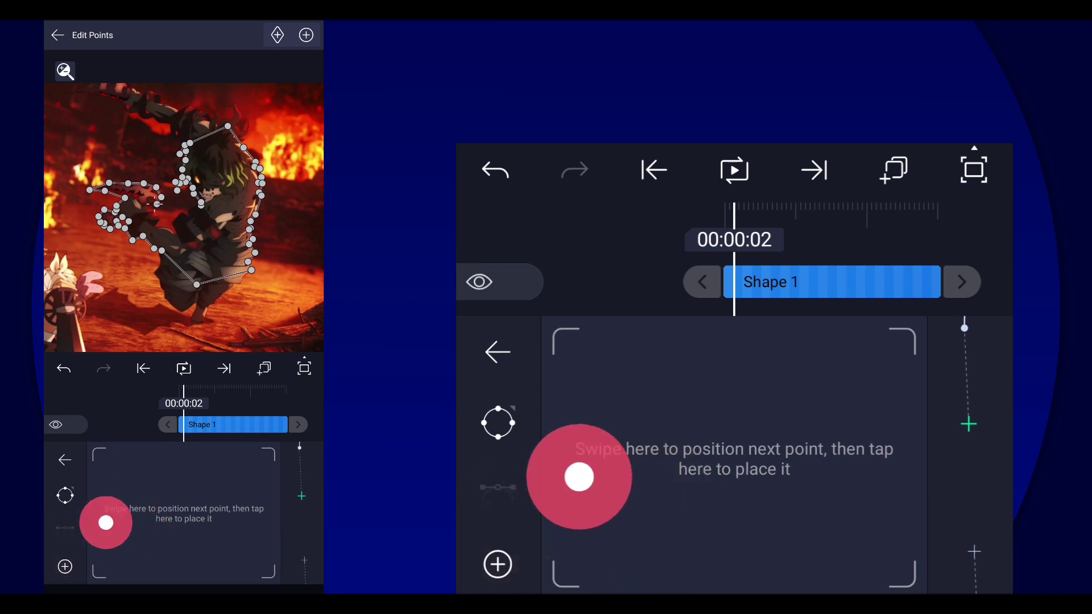
drag(578, 477, 623, 493)
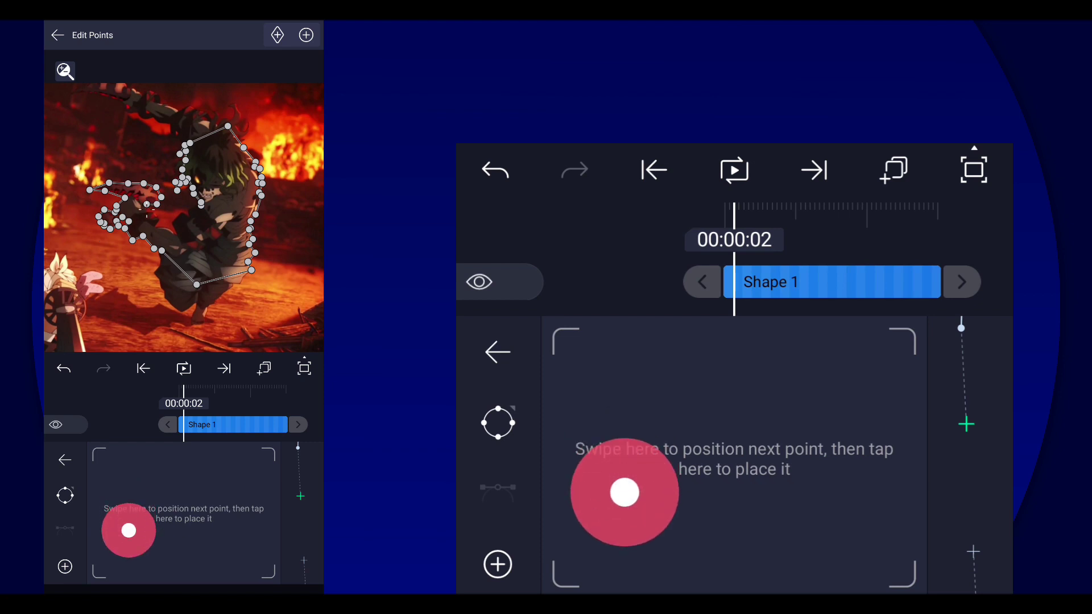
drag(624, 492, 607, 504)
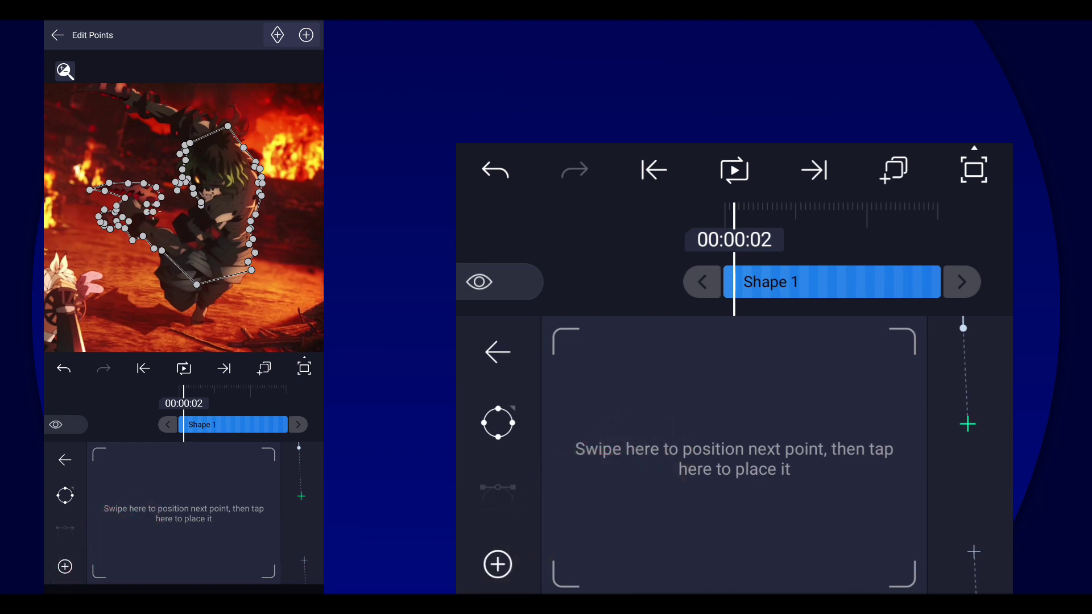
click(680, 551)
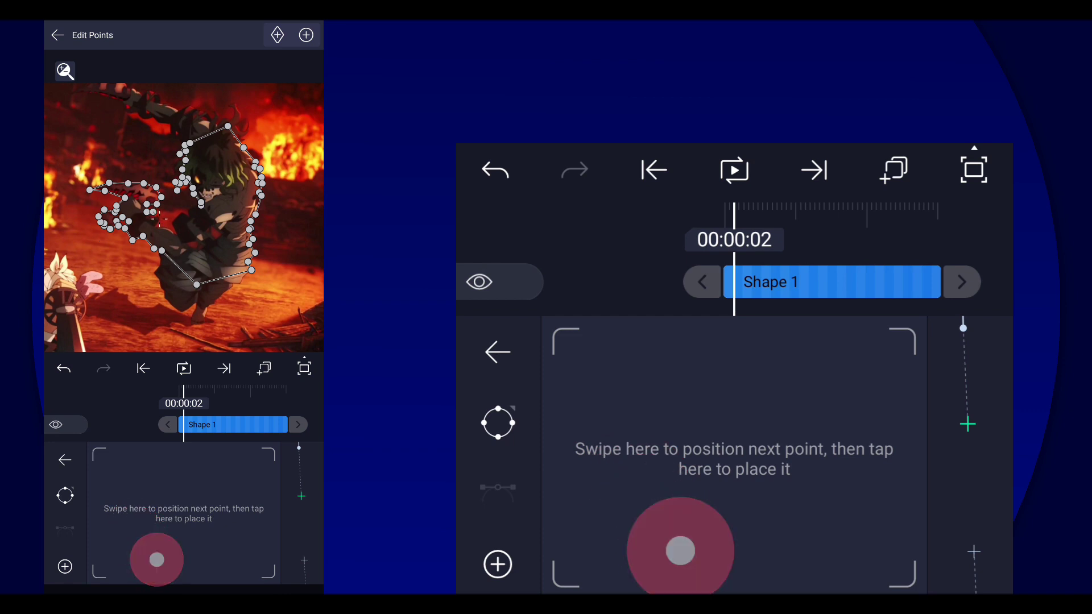
drag(680, 548, 611, 566)
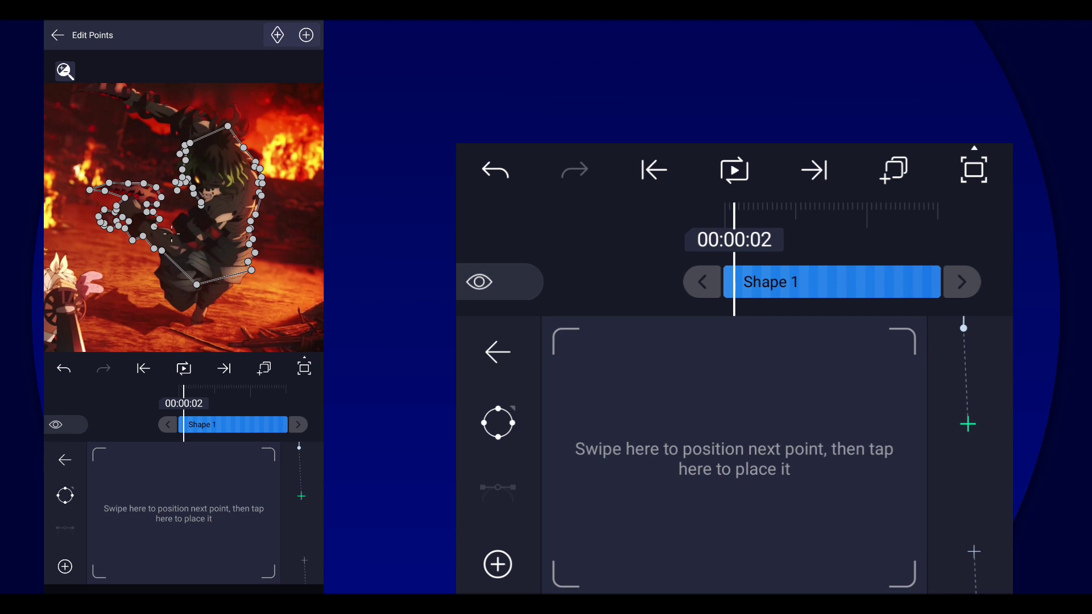
click(827, 414)
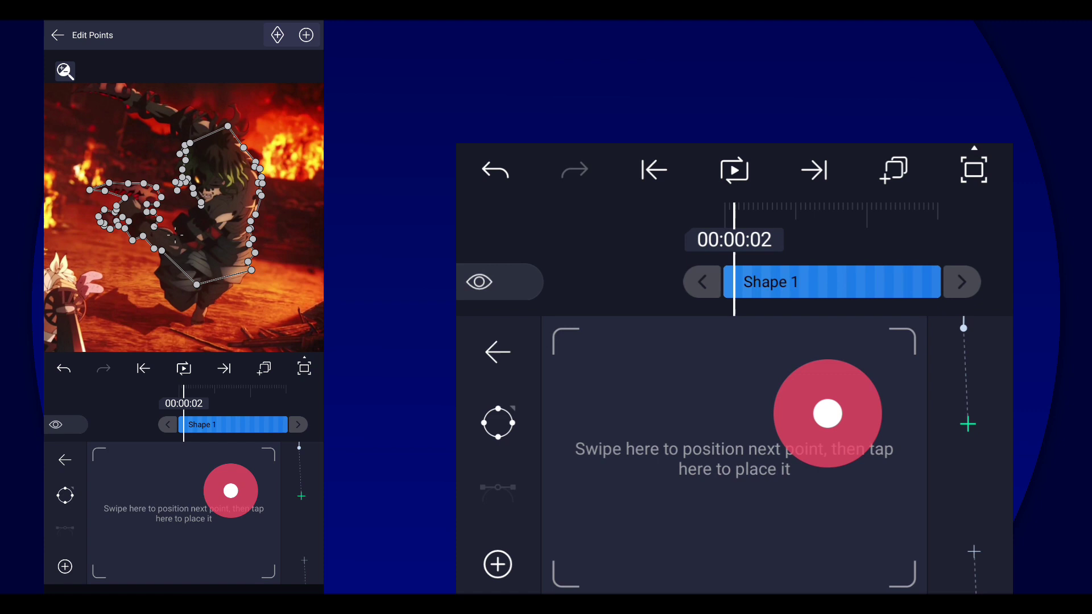
click(827, 413)
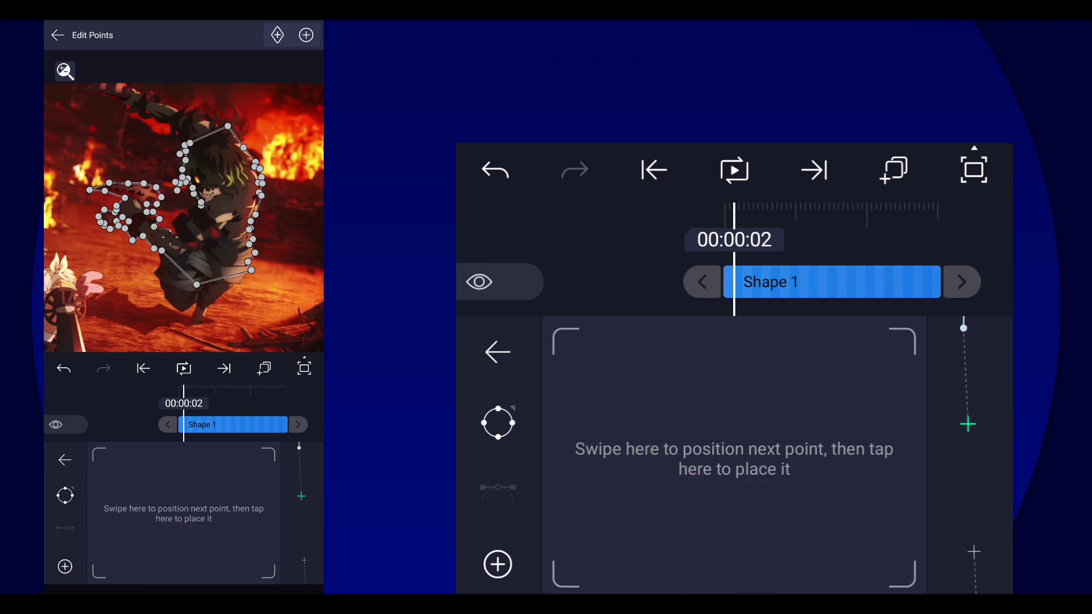
click(681, 488)
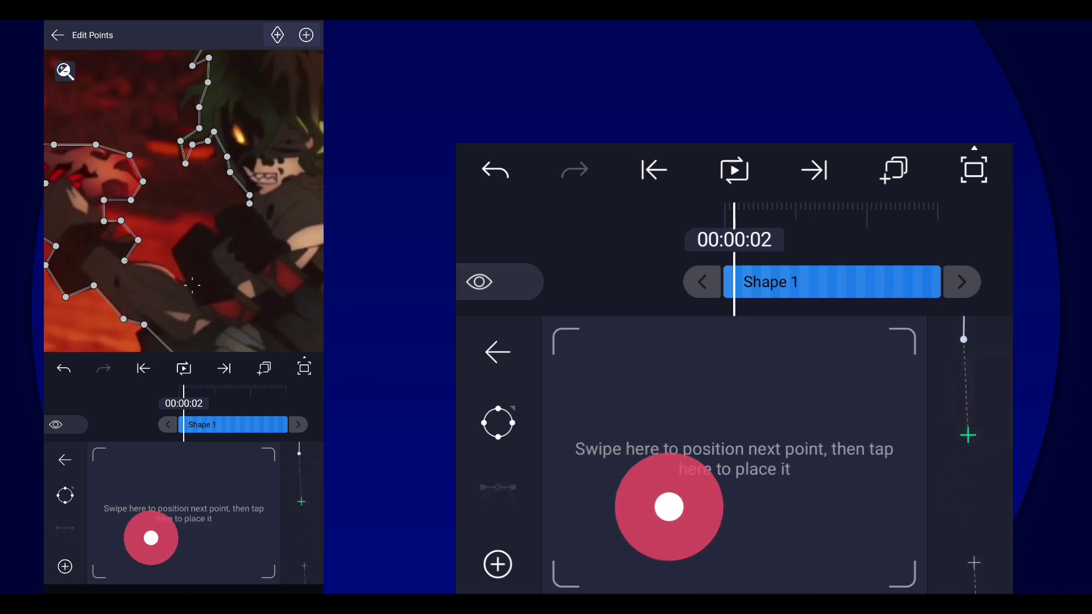
In the zoomed preview, reposition a lower-arm point onto the edge and resume adding torso points.
drag(668, 507, 627, 494)
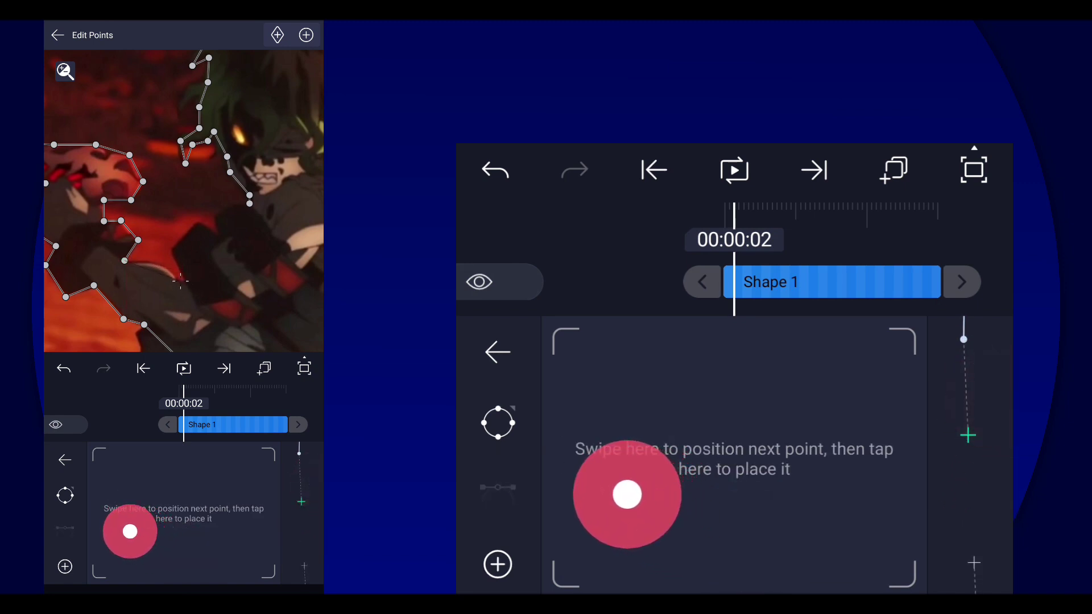
click(625, 494)
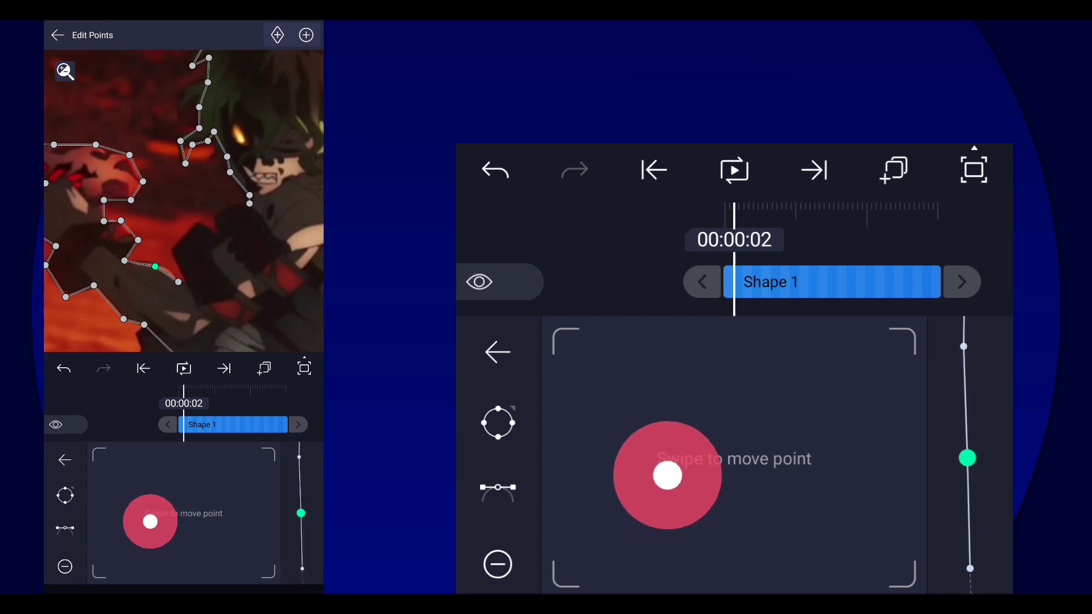
drag(667, 475, 670, 455)
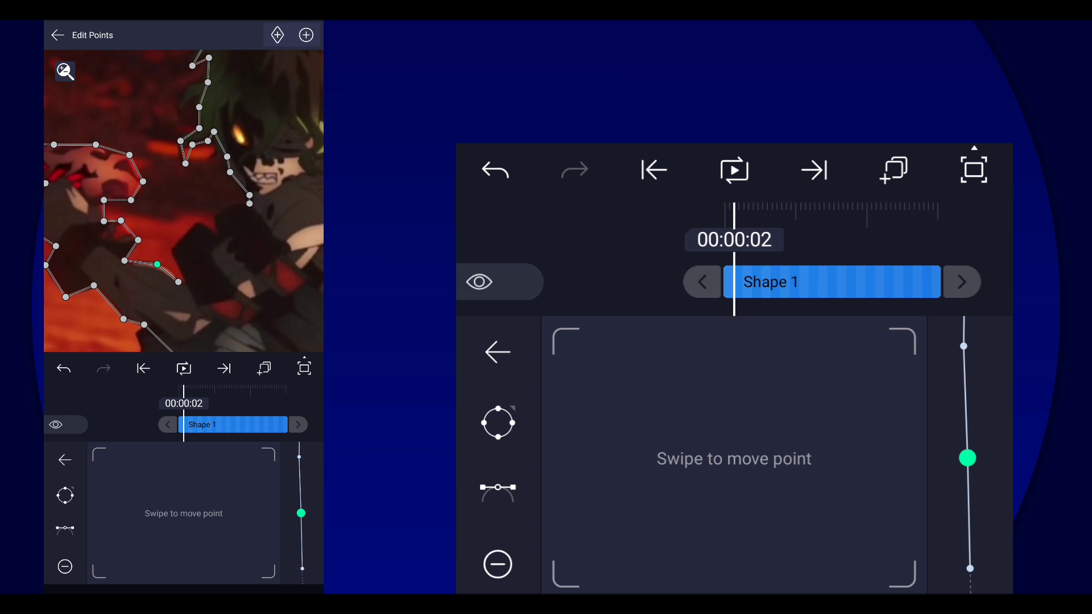
click(498, 423)
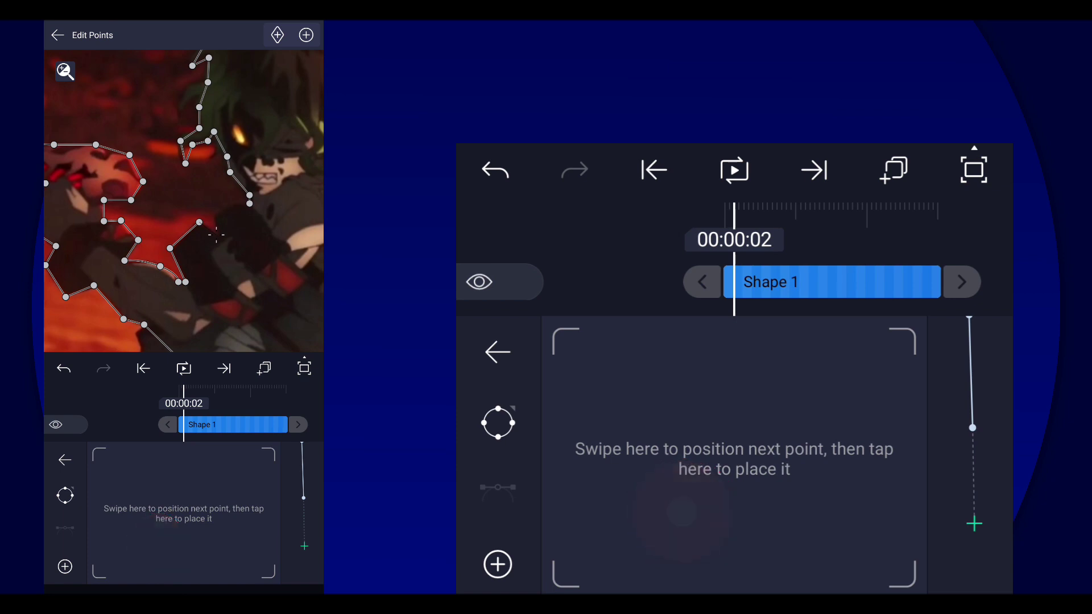
Place the last point and close Contour 1 so Shape 1's outline is complete.
click(630, 371)
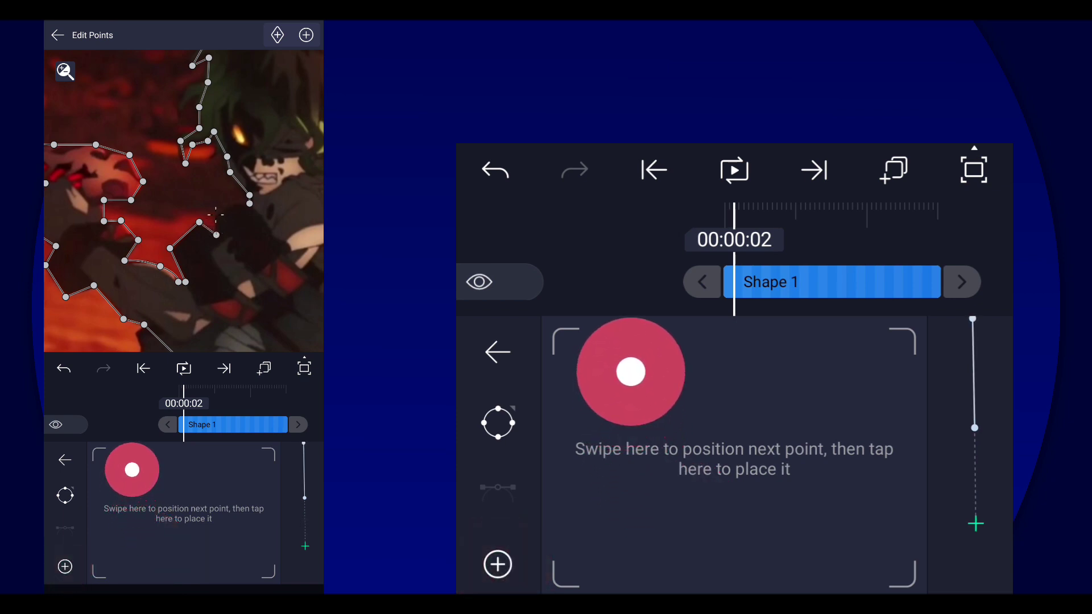
drag(629, 370, 564, 463)
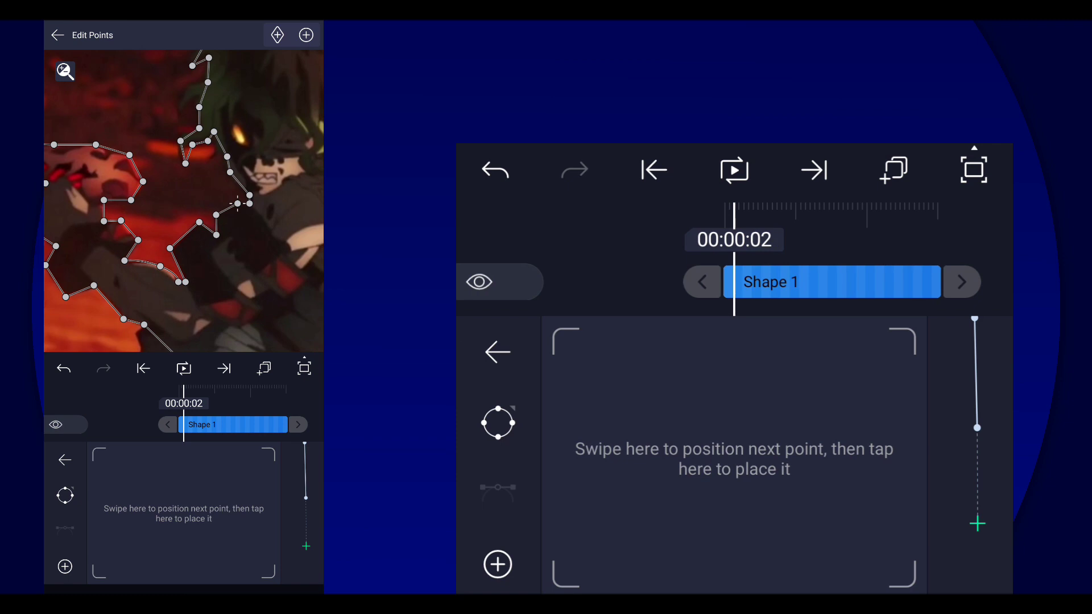
click(498, 423)
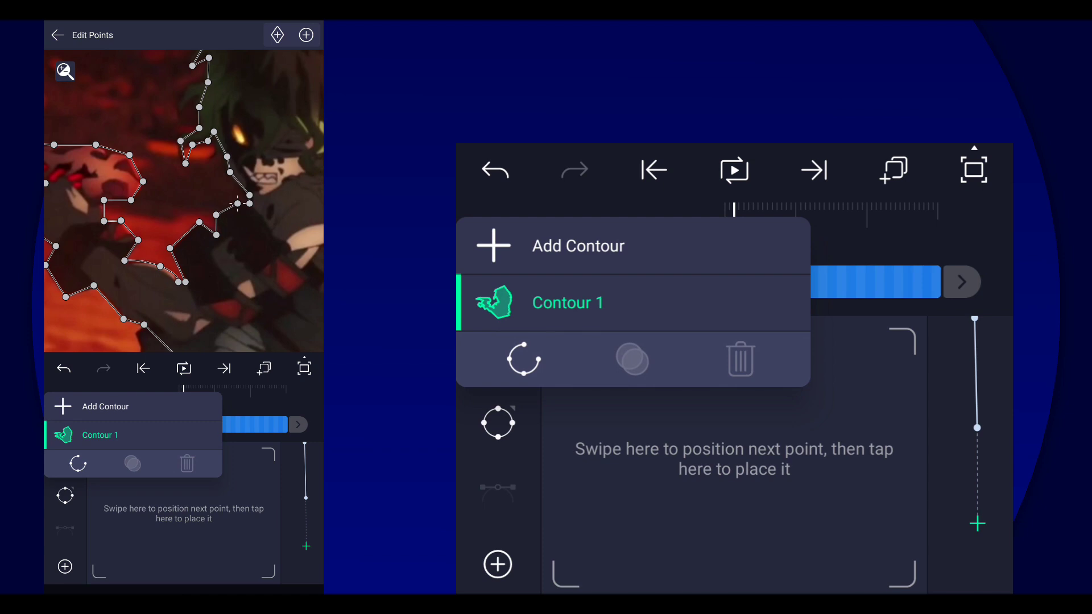
click(523, 360)
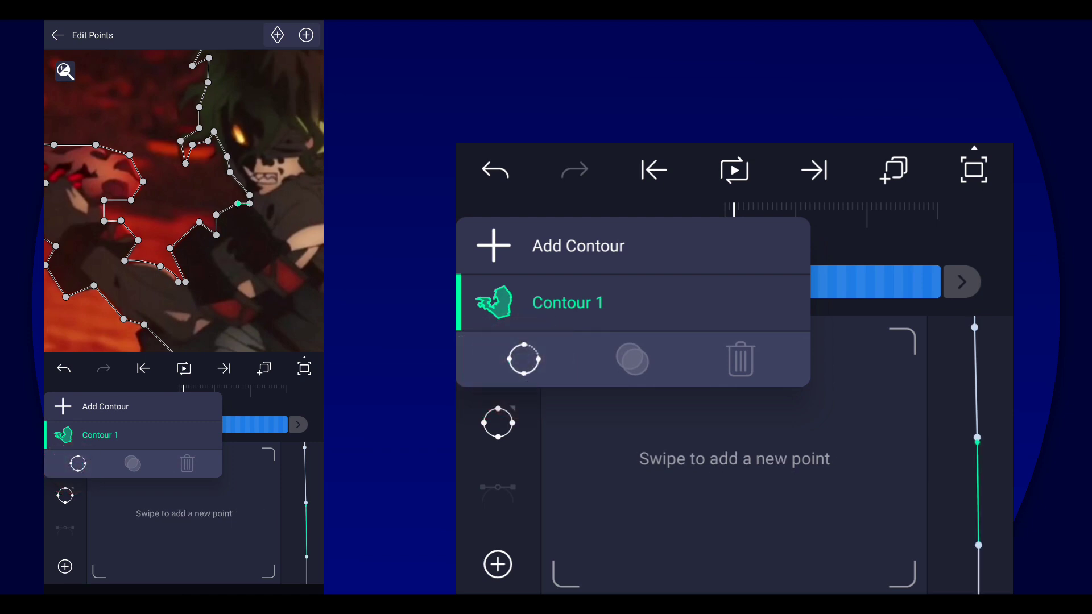
click(973, 169)
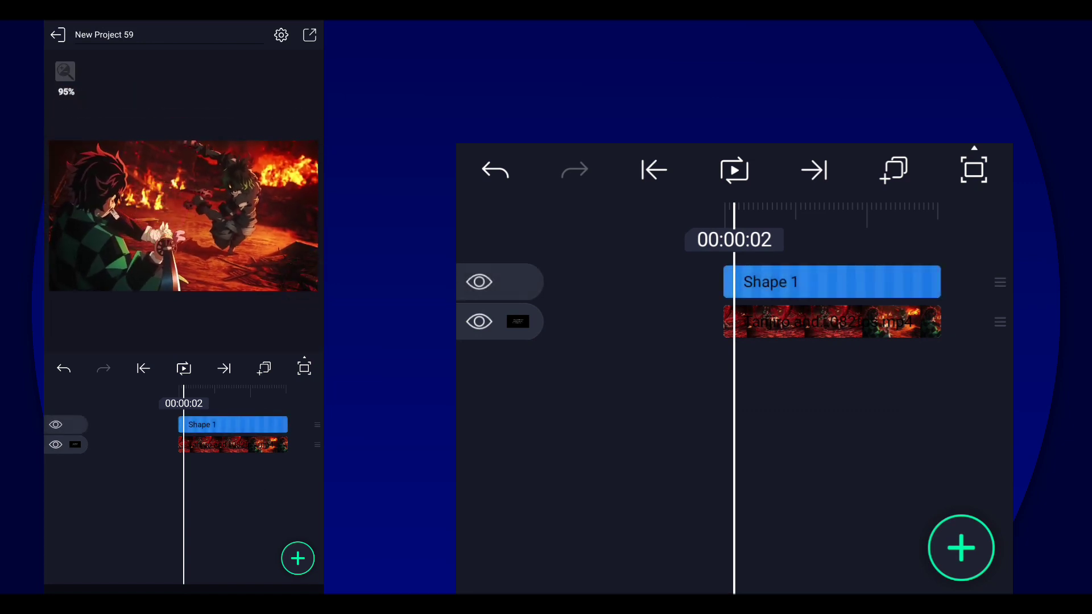
Give Shape 1 Scale keyframes at the start and end of its clip in Move & Transform.
click(56, 34)
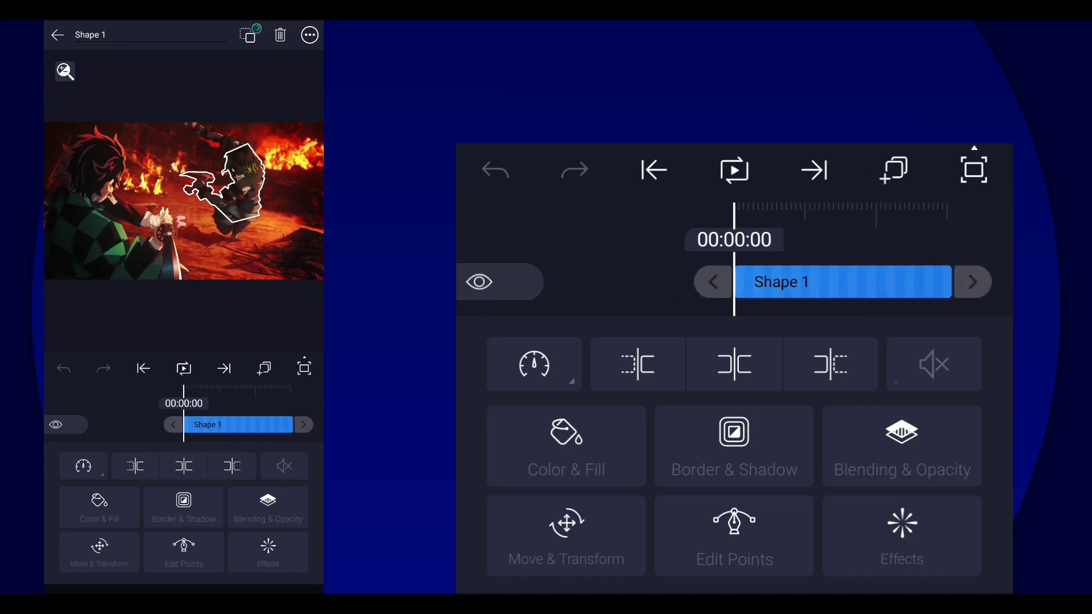
click(58, 35)
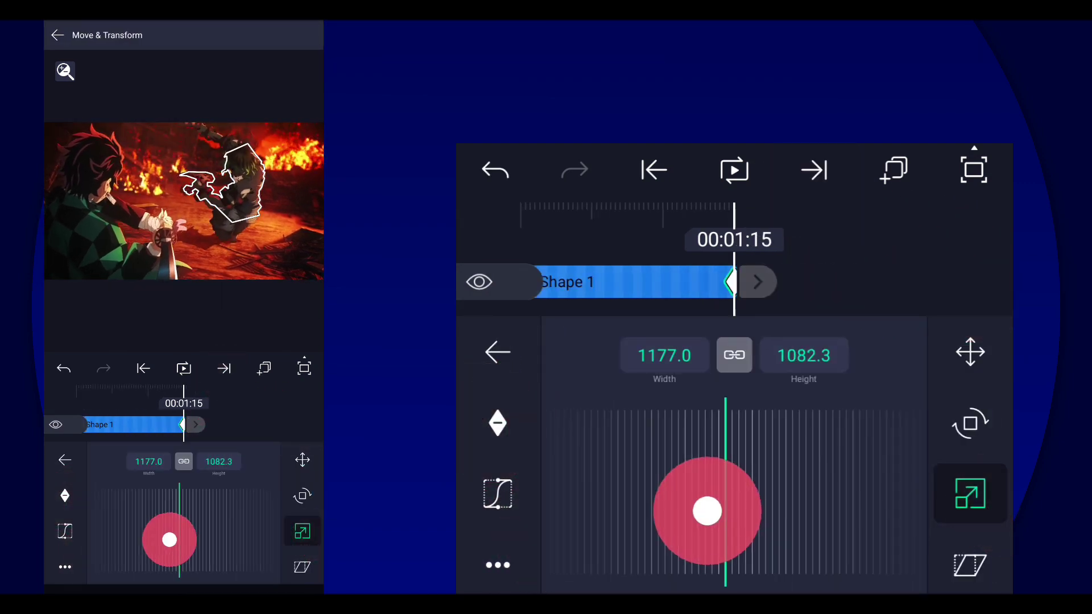
drag(706, 512, 633, 511)
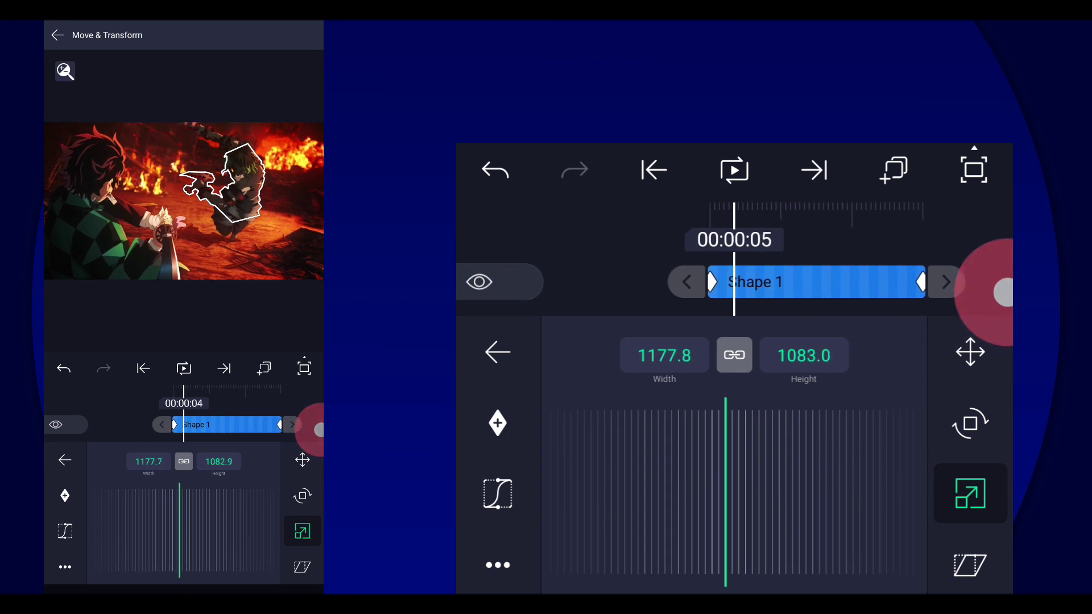
click(652, 169)
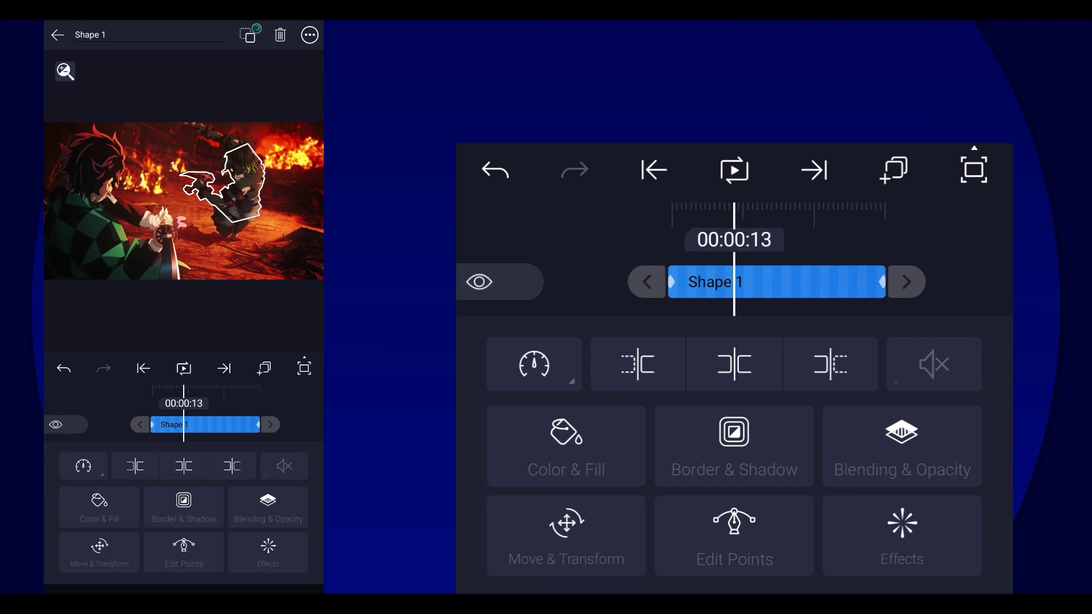
Give Shape 1 a solid green fill in Color & Fill.
click(565, 446)
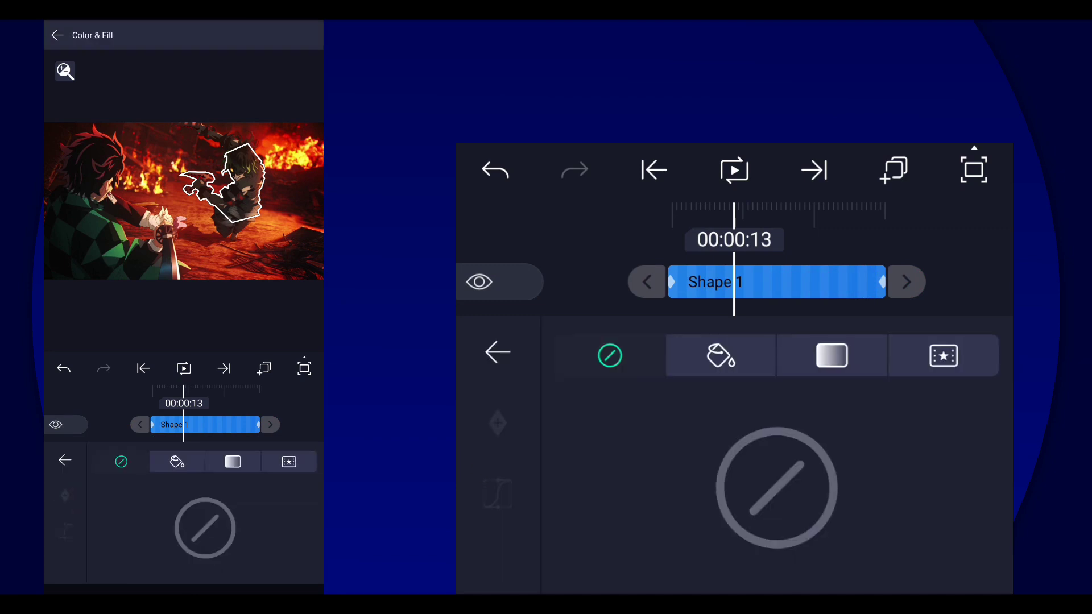
click(718, 356)
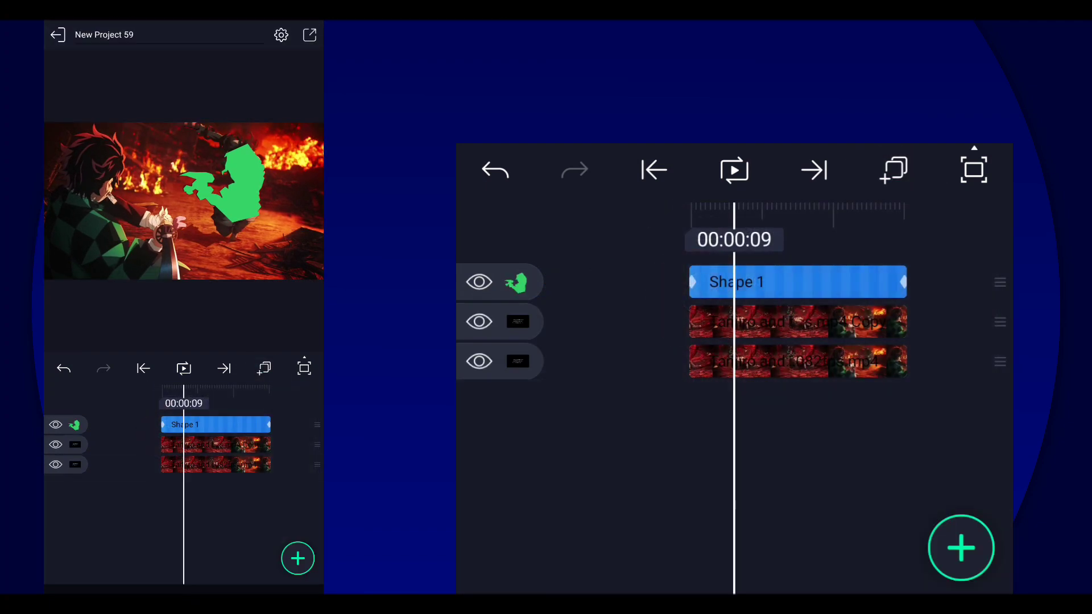
click(796, 282)
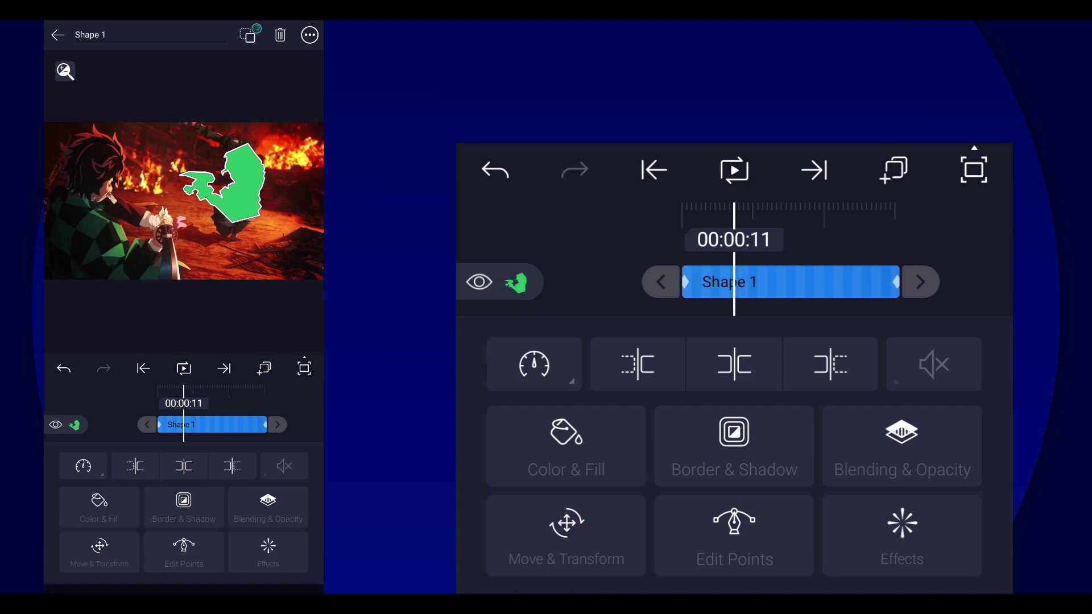
Apply Shape 1 as a mask in Blending & Opacity so only the character shows over black.
click(900, 445)
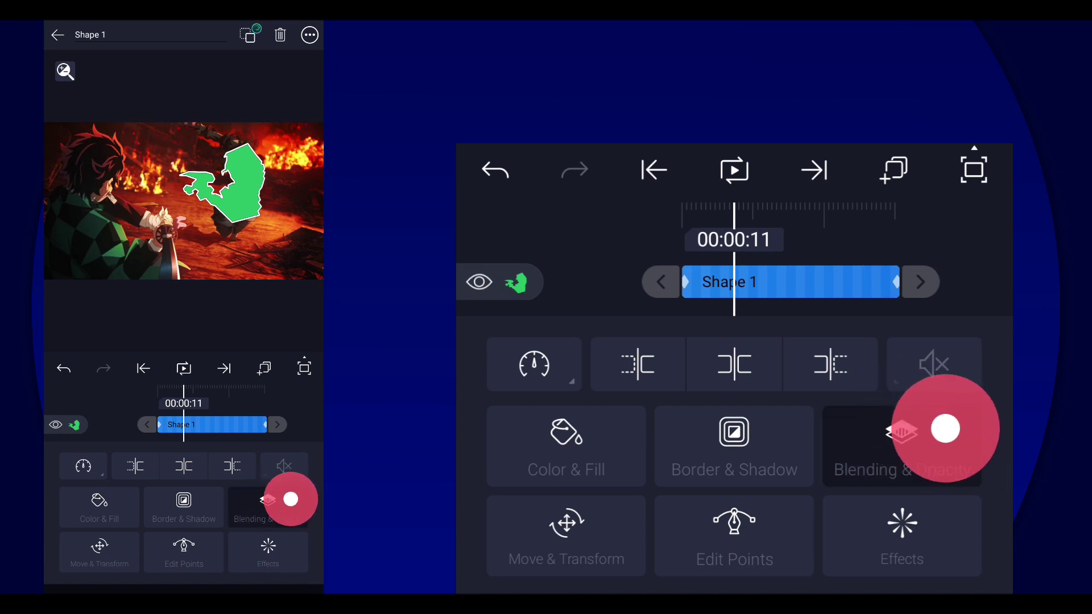
click(900, 446)
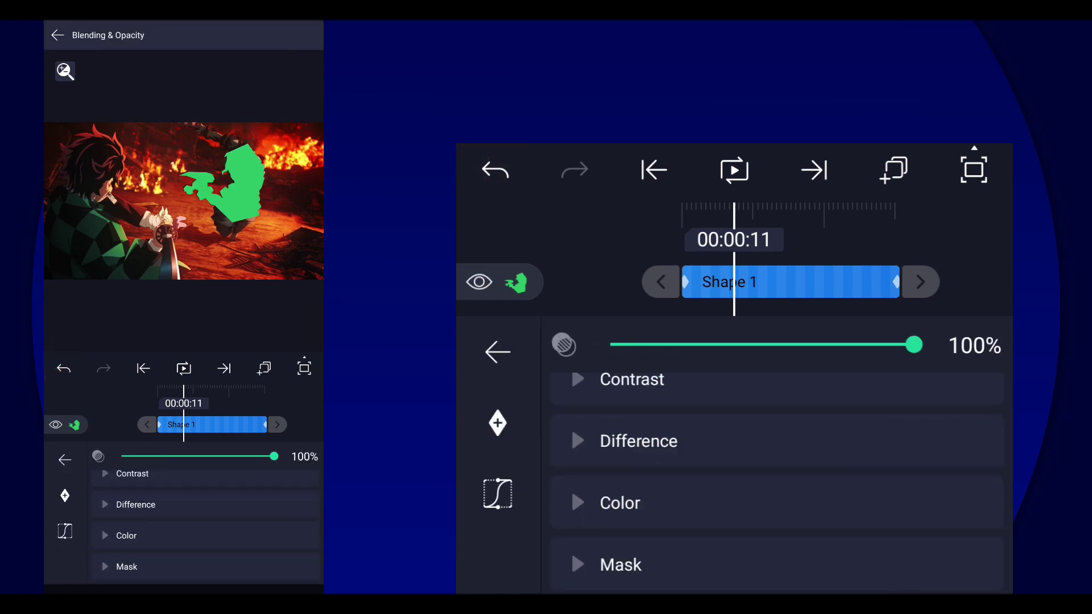
click(621, 565)
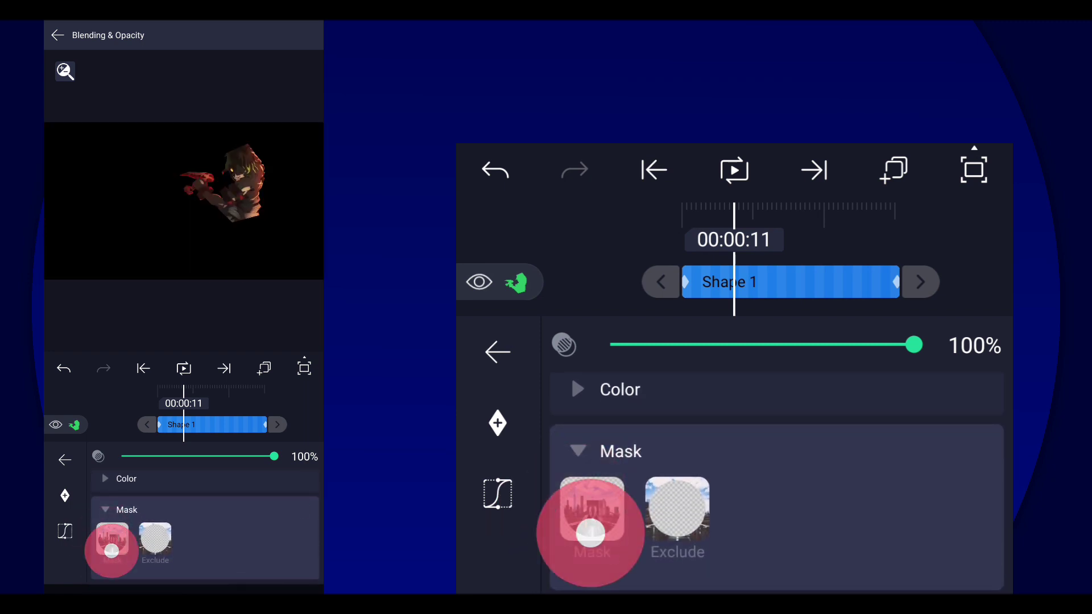
click(592, 509)
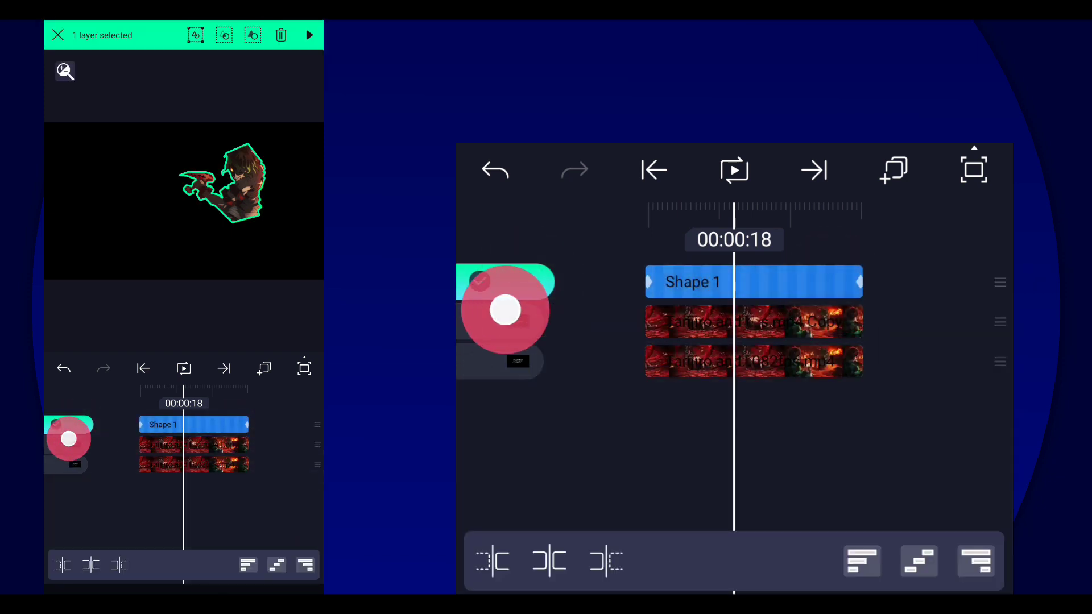
Group Shape 1 with the duplicate clip into Group 1 and return to the project list.
click(505, 321)
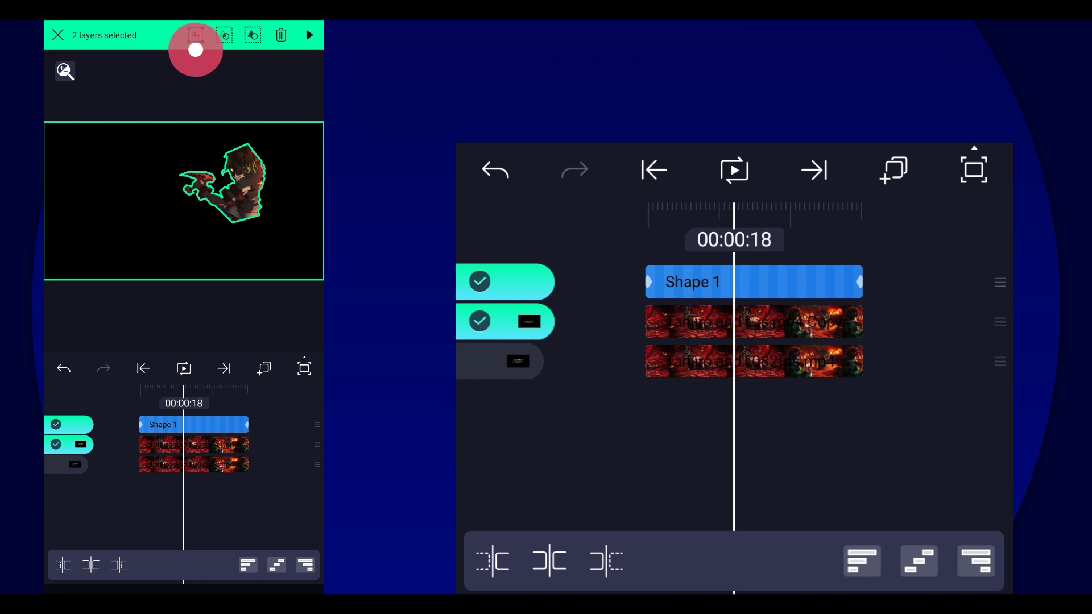
click(197, 36)
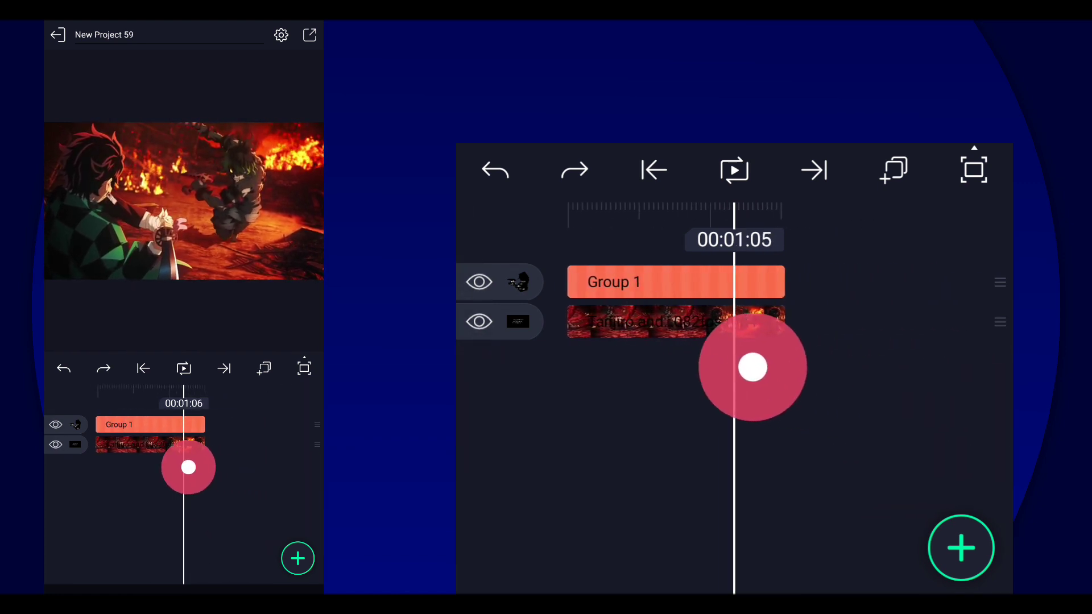
click(653, 169)
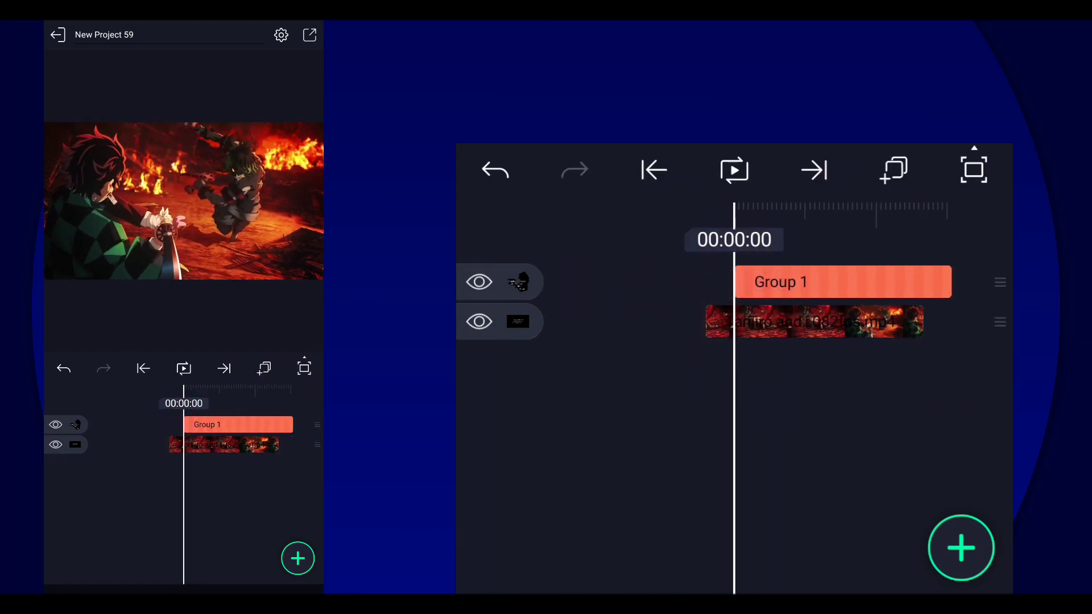
click(57, 35)
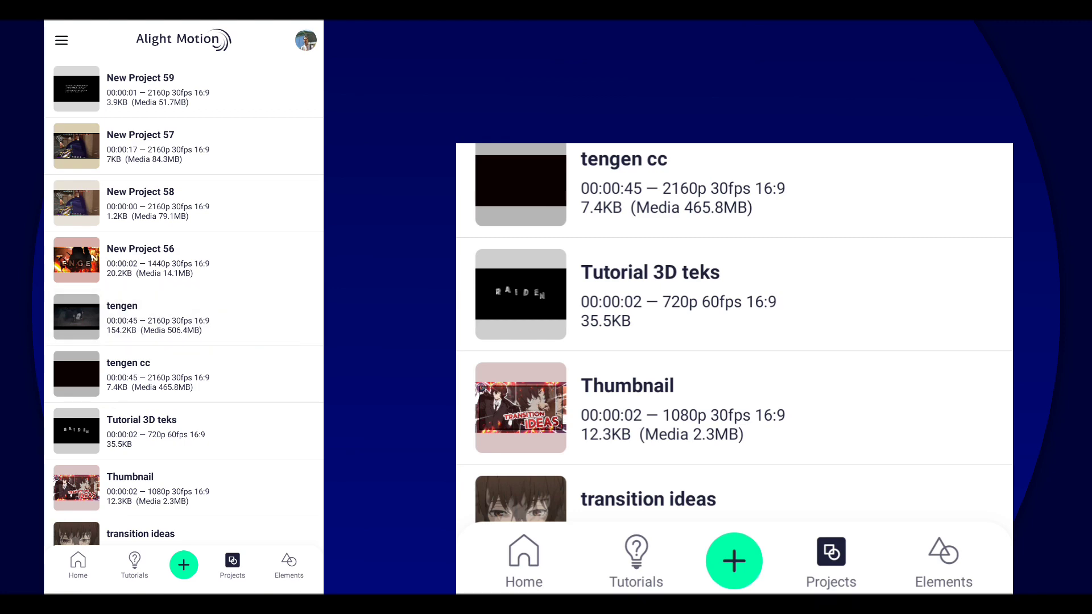
Bring in the PICTURE text group at 1.00x speed, layered beneath Group 1.
click(122, 317)
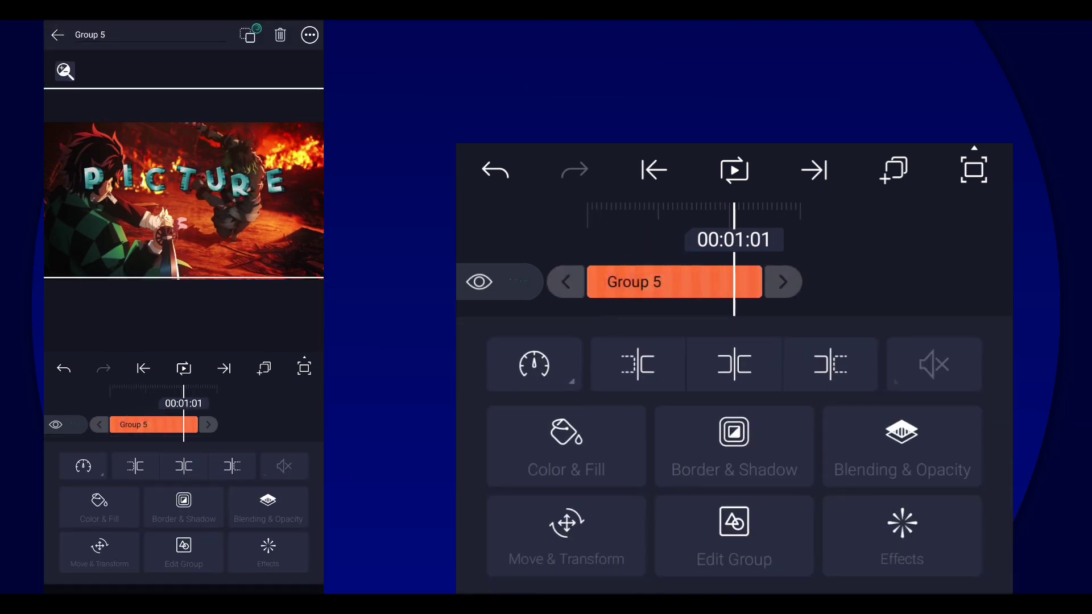
click(534, 363)
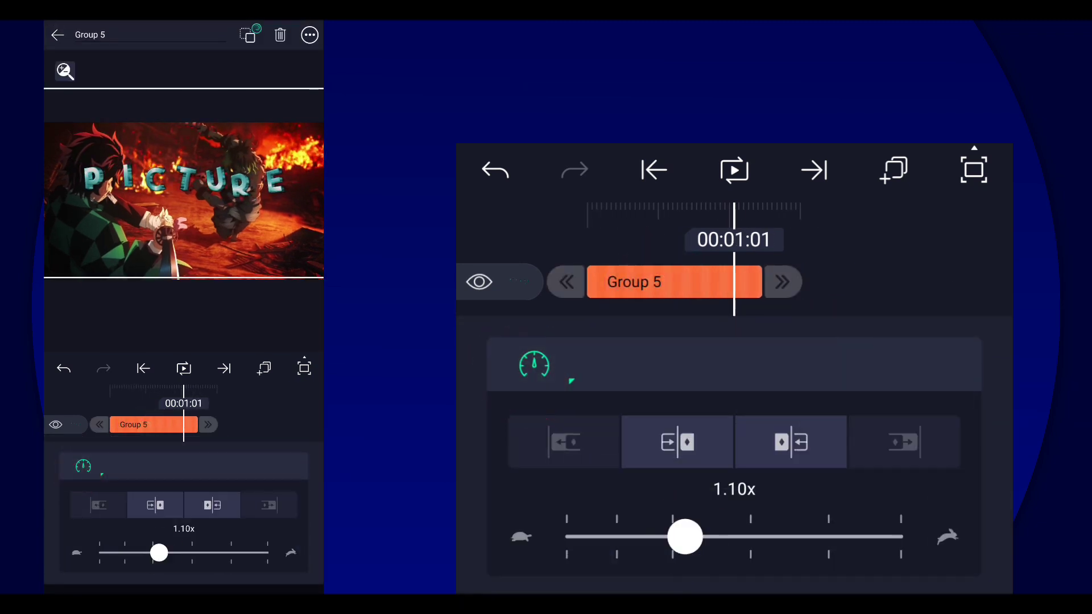
drag(686, 537, 672, 537)
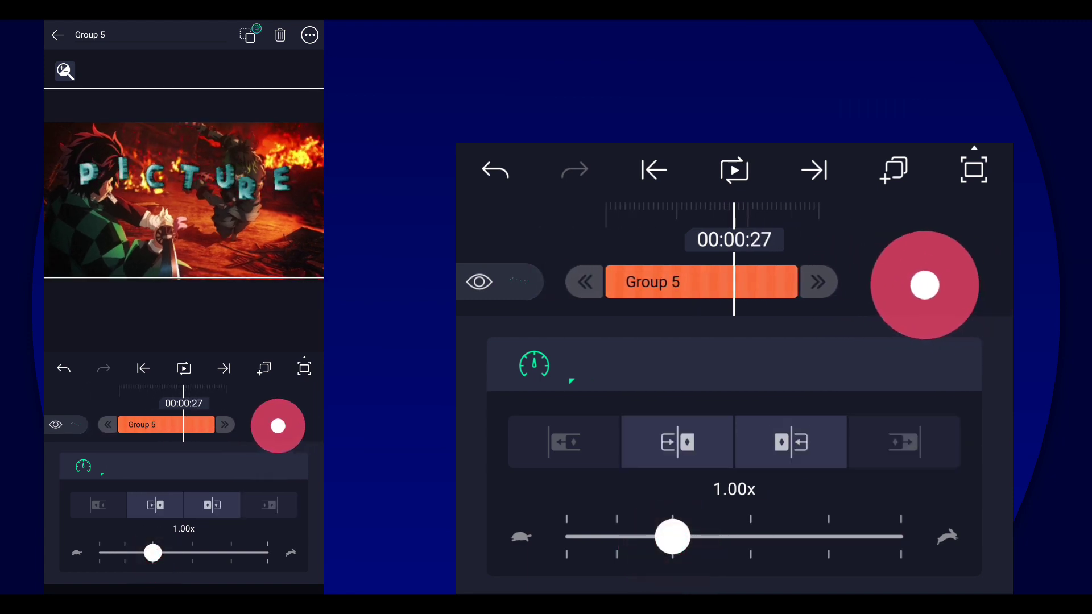
click(58, 35)
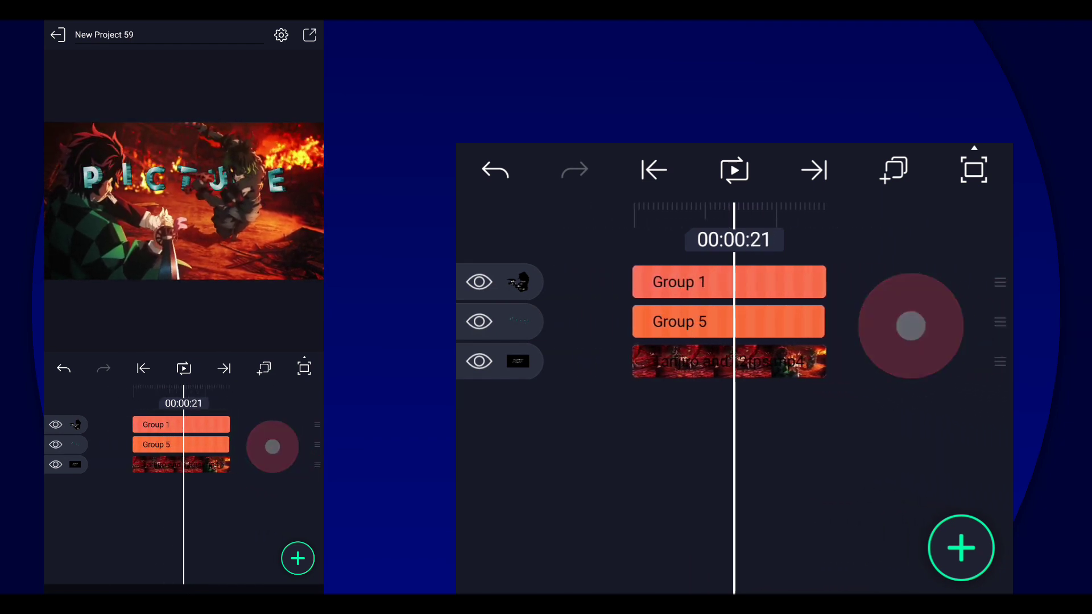
Select Group 5 to bring up the PICTURE text group's editing options.
click(909, 326)
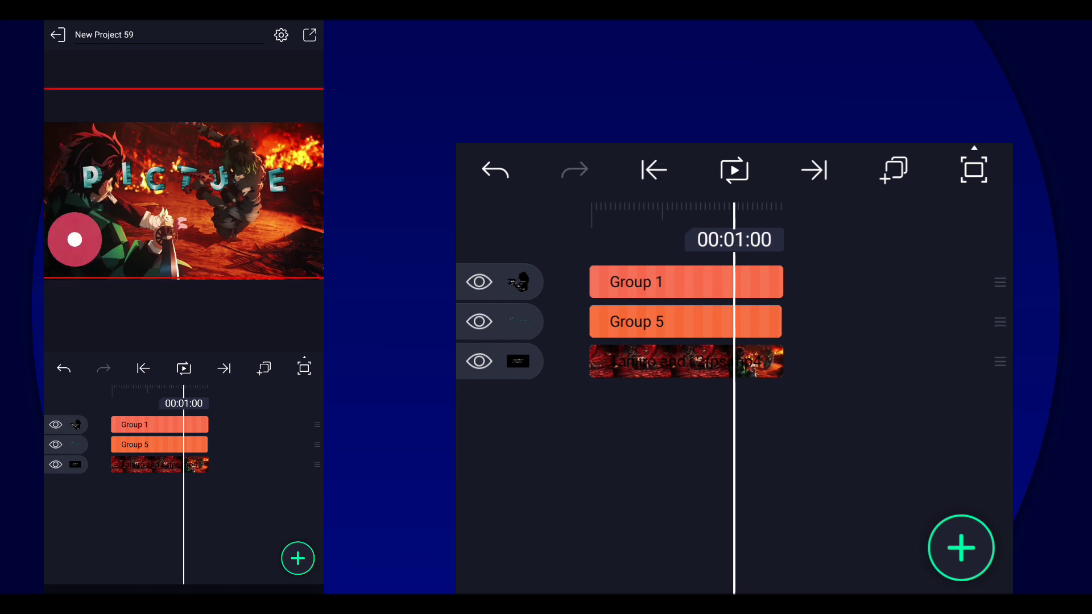
click(685, 321)
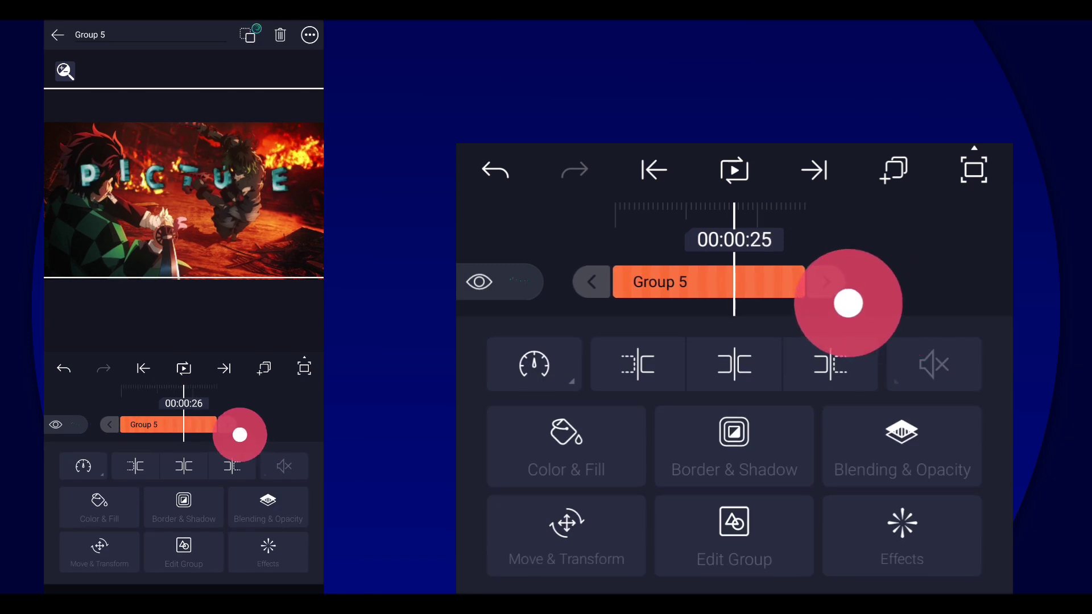